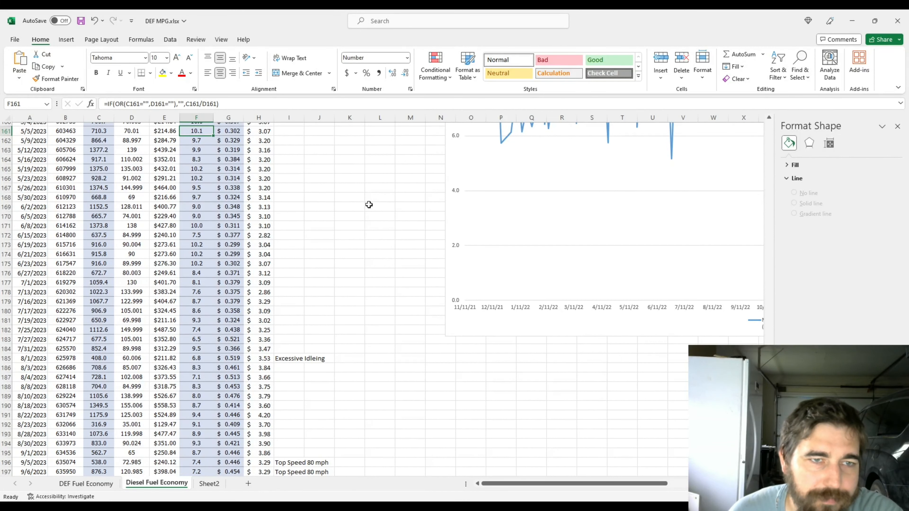
pyautogui.moveTo(327, 179)
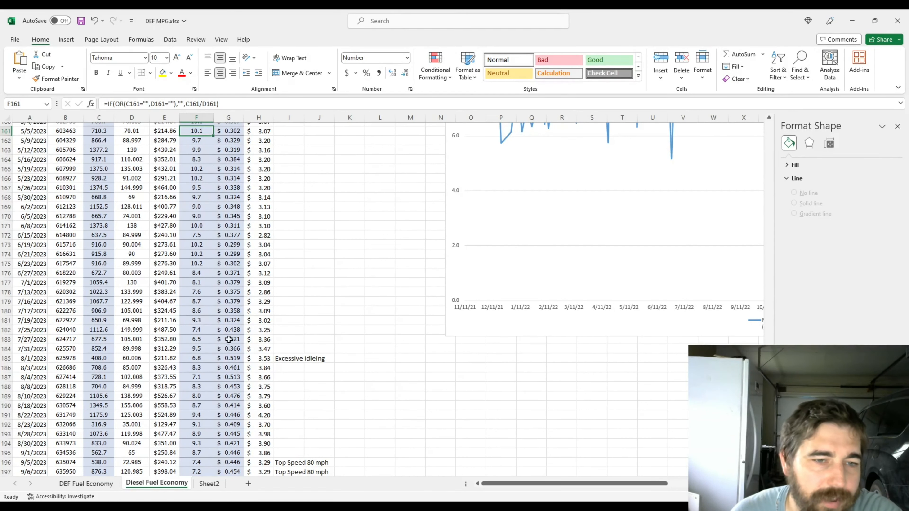
pyautogui.moveTo(200, 211)
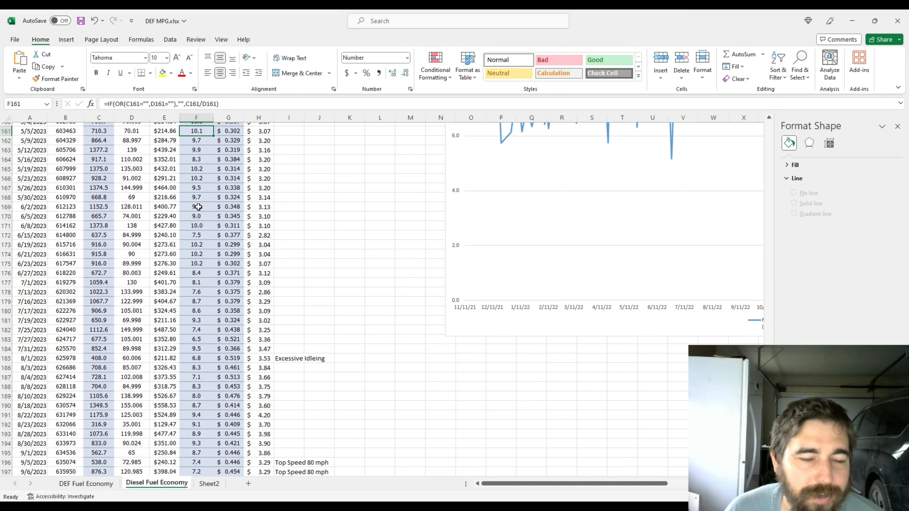
pyautogui.moveTo(197, 206)
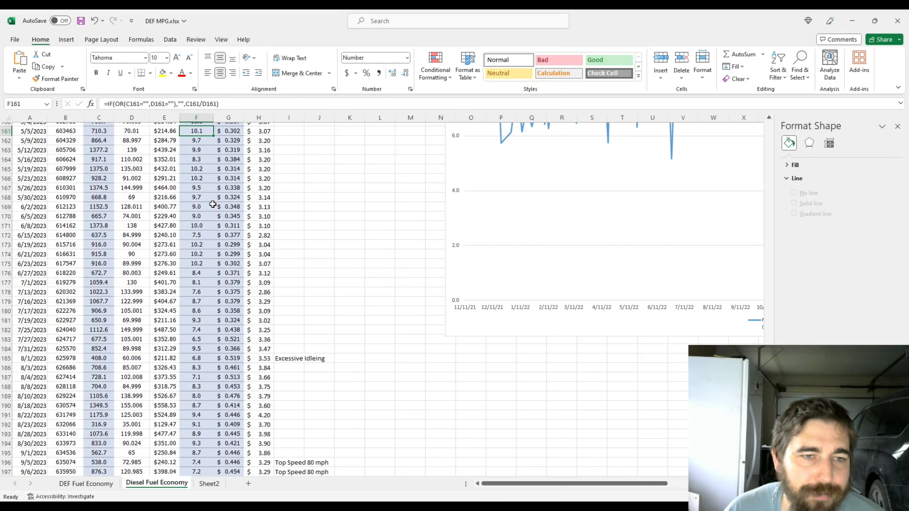
pyautogui.moveTo(259, 206)
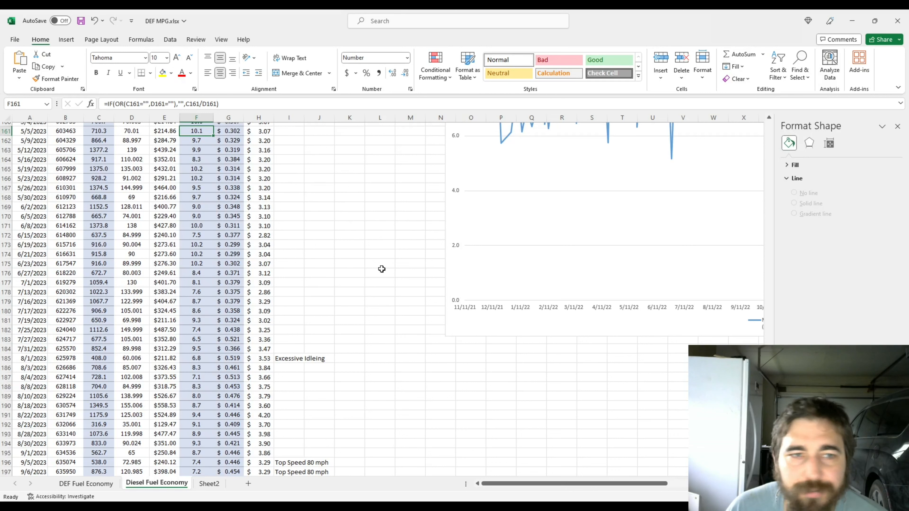
pyautogui.moveTo(246, 142)
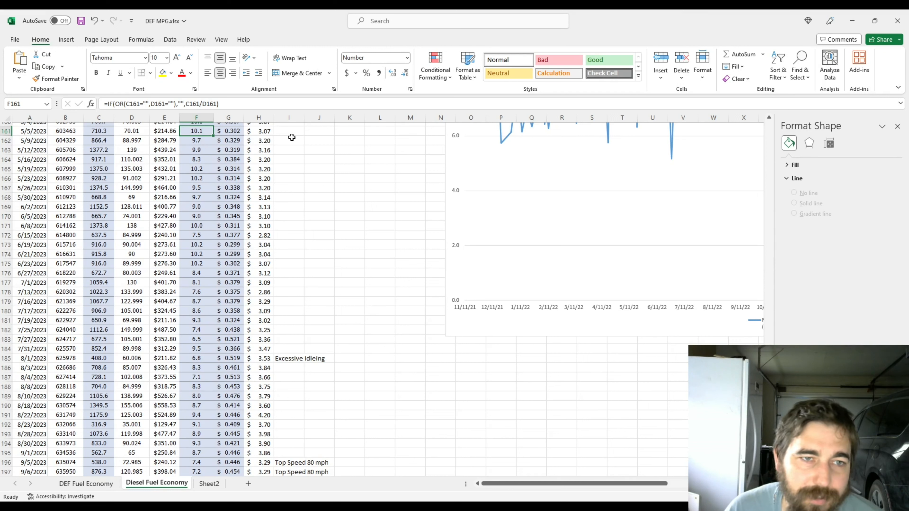
pyautogui.moveTo(185, 150)
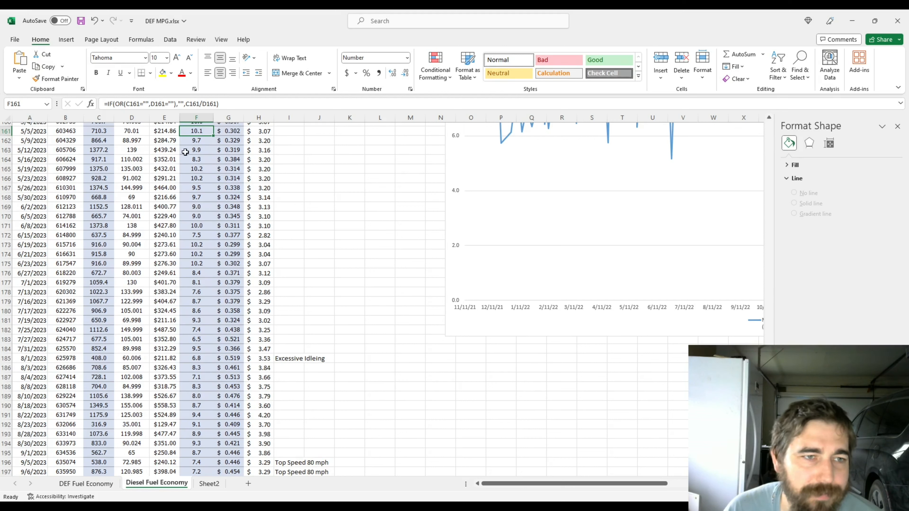
pyautogui.moveTo(199, 144)
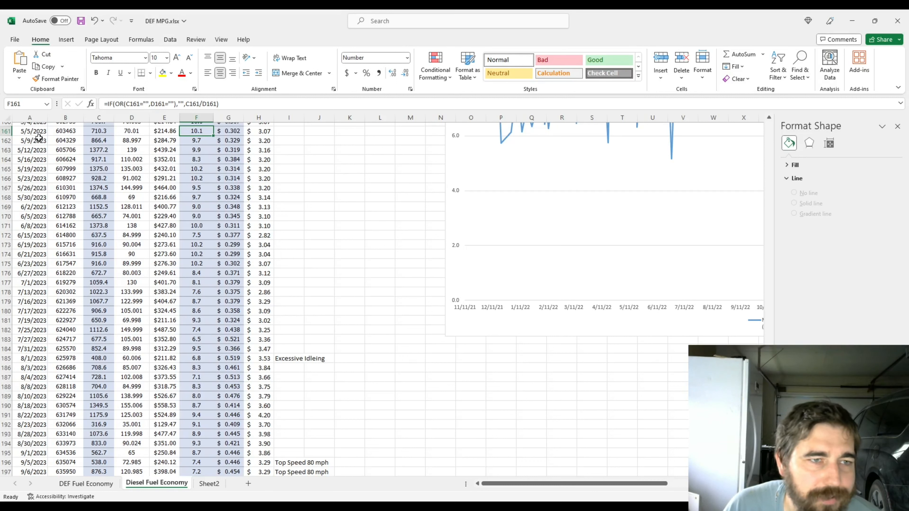
pyautogui.moveTo(49, 135)
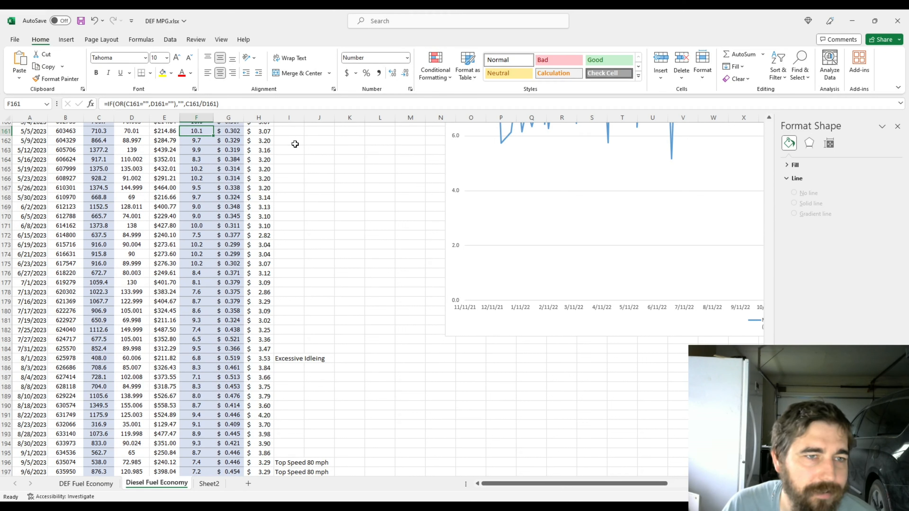
pyautogui.moveTo(240, 162)
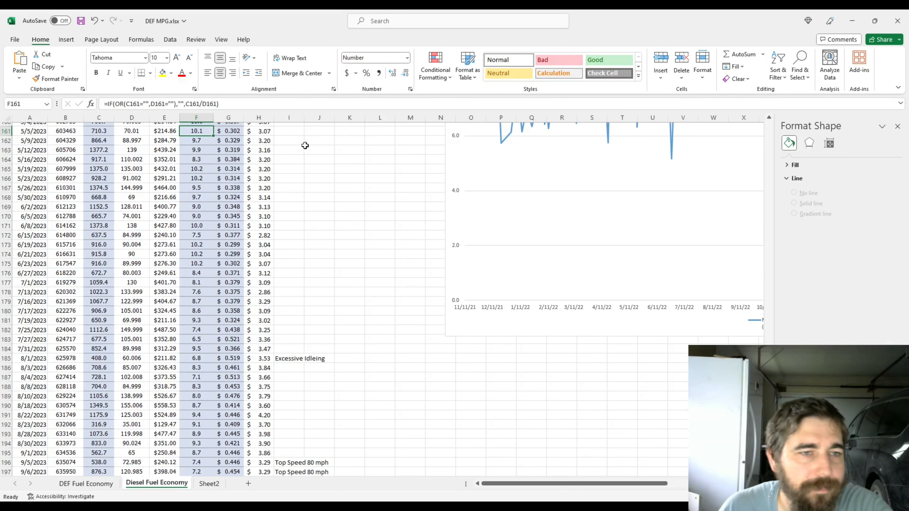
# Review the 5/5/2023 odometer reading and the May MPG results (8.3 on 5/16, 9.5 on 5/26).
pyautogui.click(65, 131)
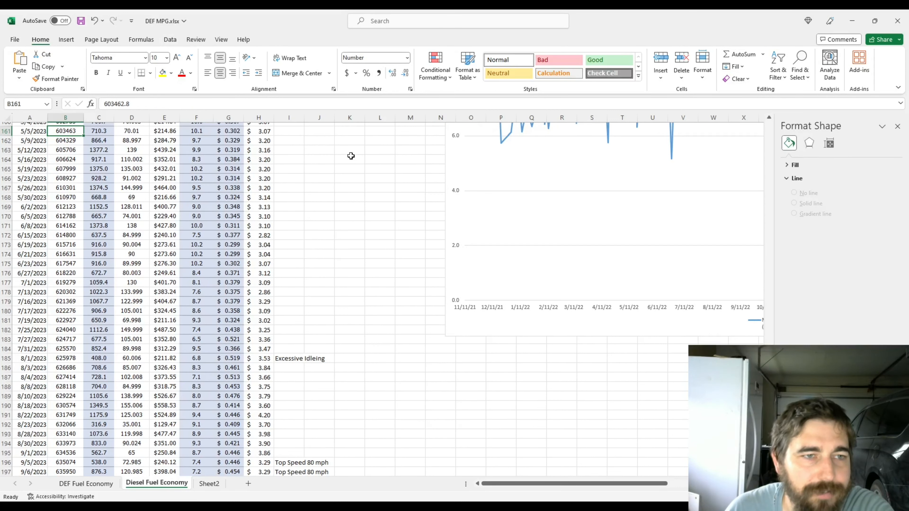
pyautogui.moveTo(309, 151)
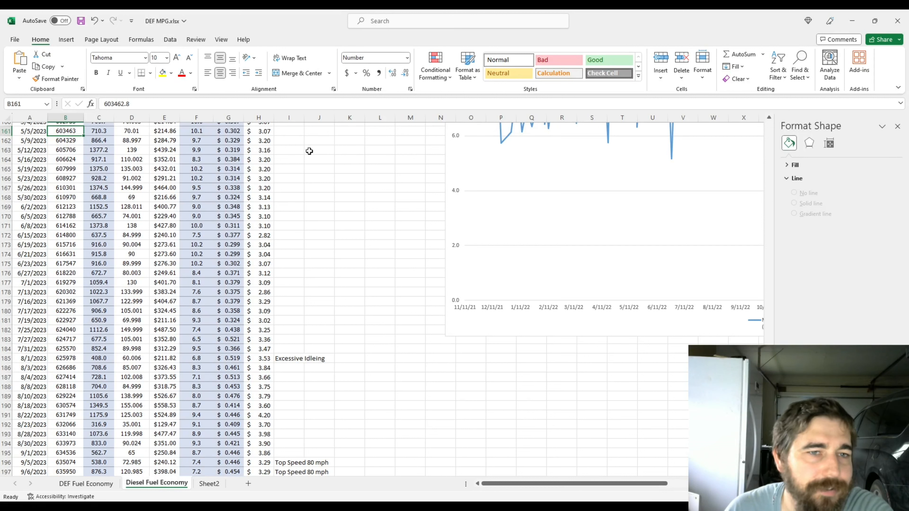
pyautogui.click(196, 130)
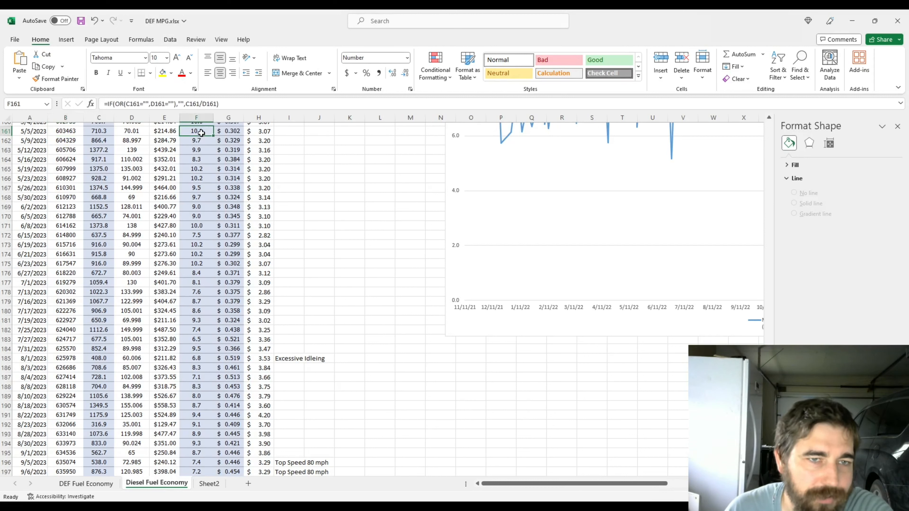
pyautogui.moveTo(330, 147)
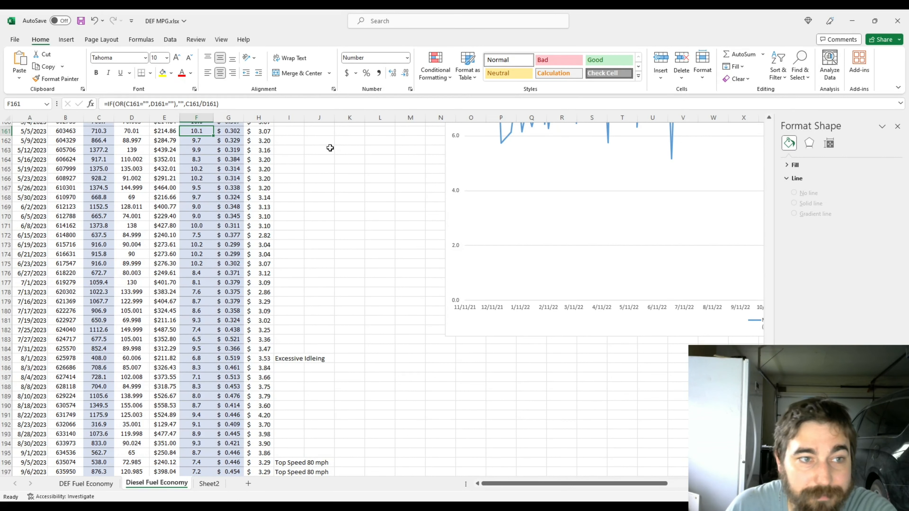
pyautogui.moveTo(215, 146)
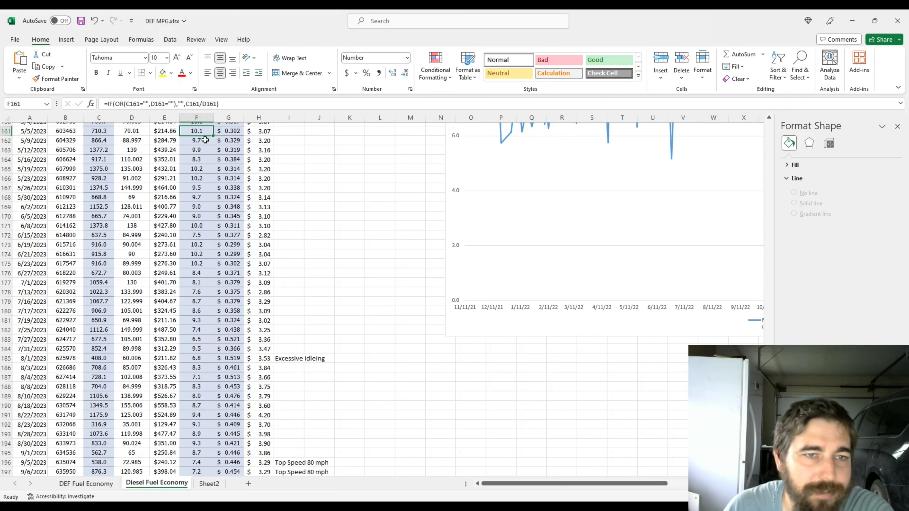
pyautogui.click(196, 140)
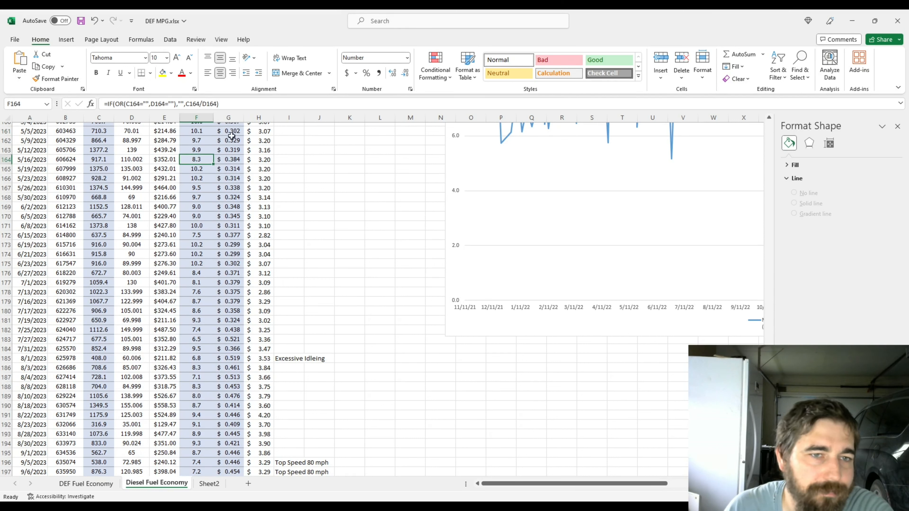
pyautogui.click(196, 188)
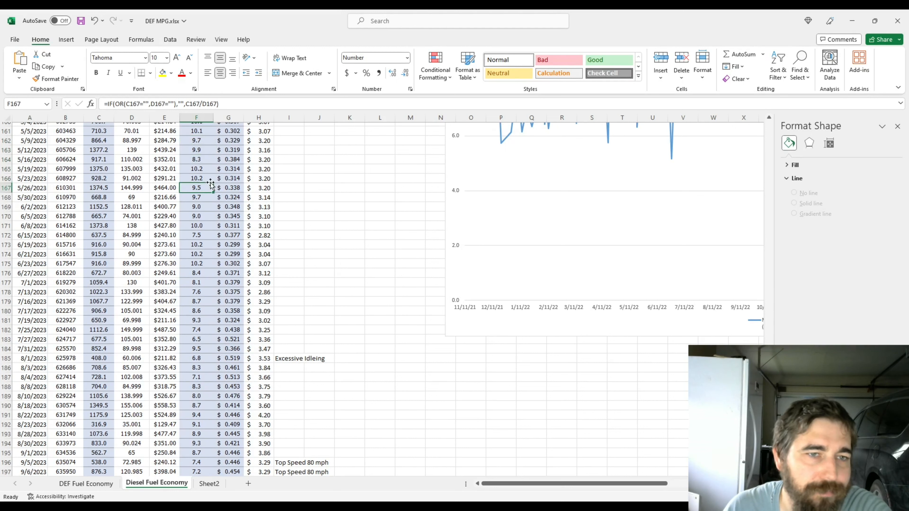
pyautogui.click(196, 160)
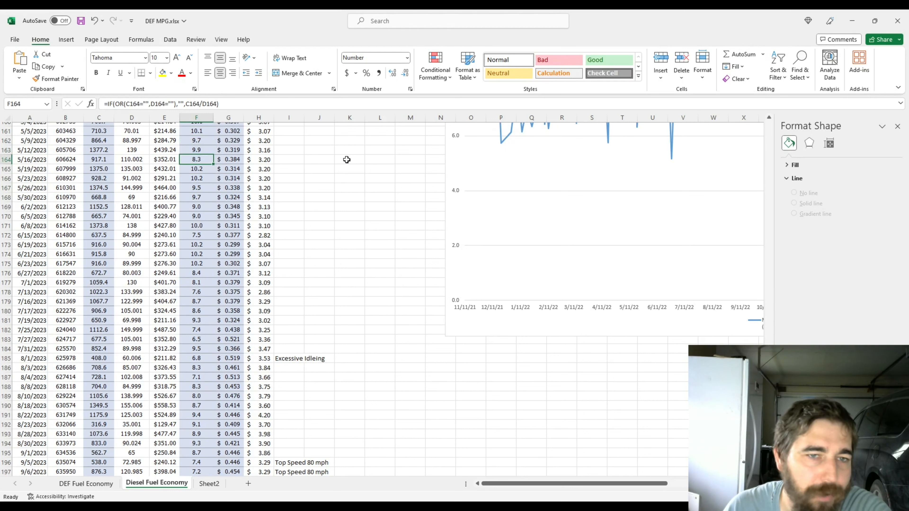
pyautogui.moveTo(344, 161)
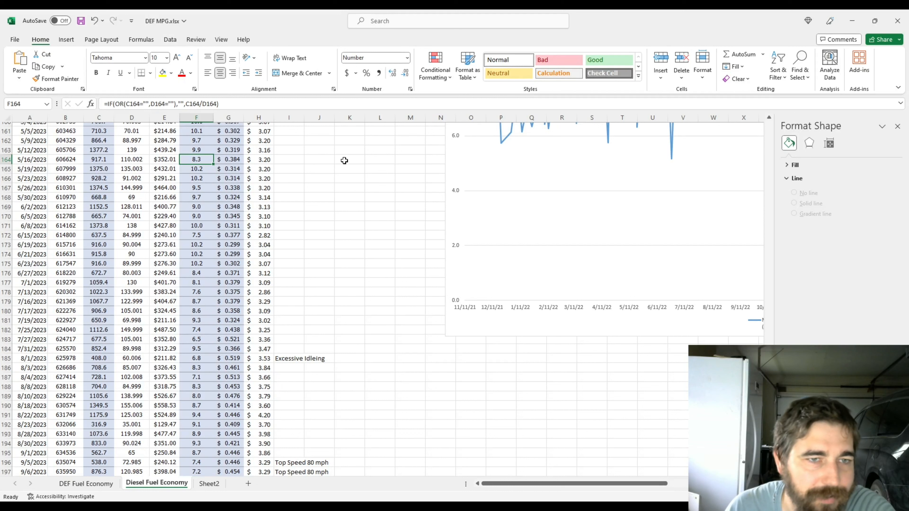
pyautogui.moveTo(198, 169)
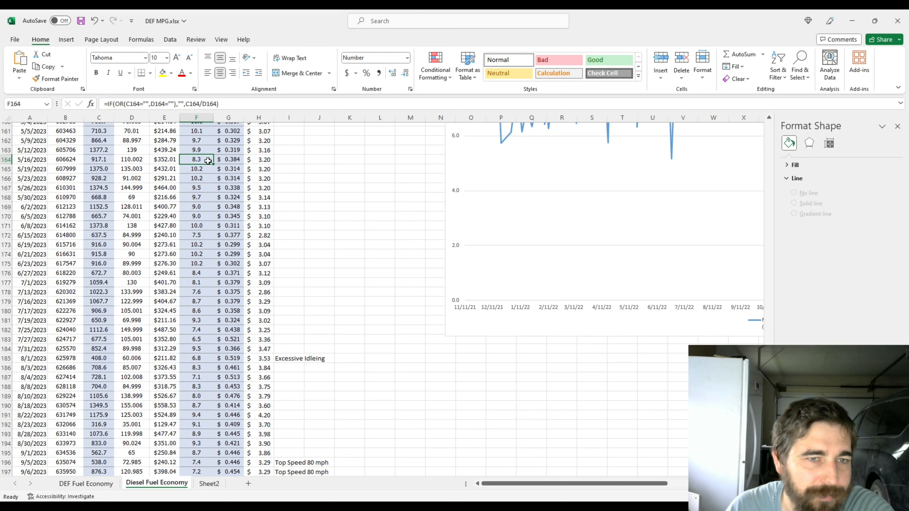
# Check the 5/19 cost-per-mile formula, the 7.5 MPG on 6/15, 10.2 MPG on 6/19 and 8/1 MPG.
pyautogui.click(228, 168)
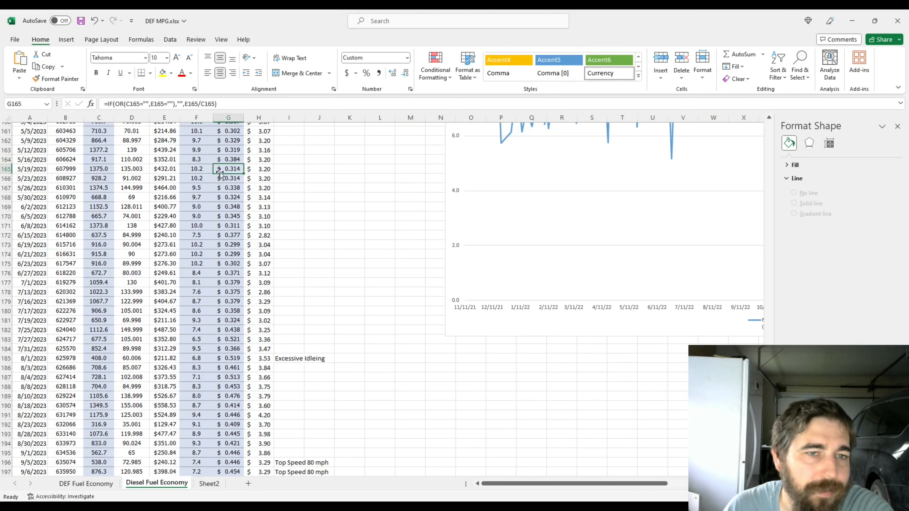
pyautogui.click(196, 197)
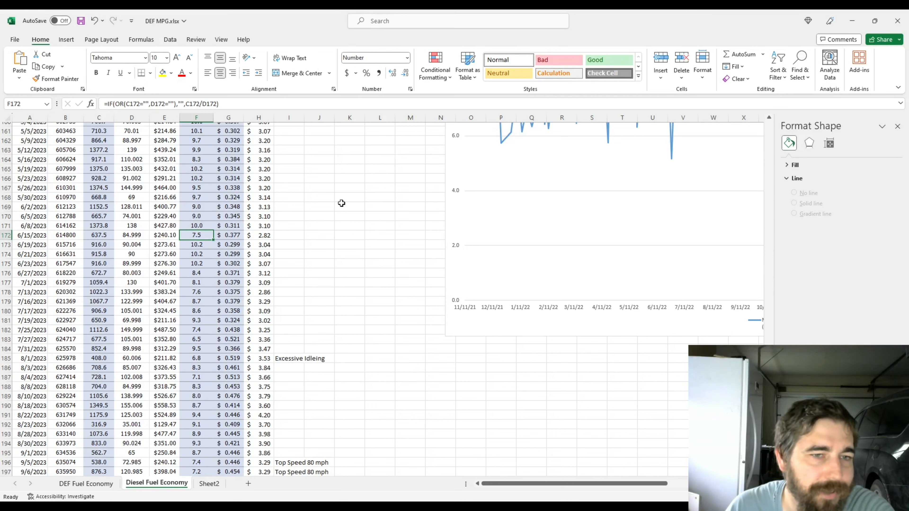
pyautogui.moveTo(214, 238)
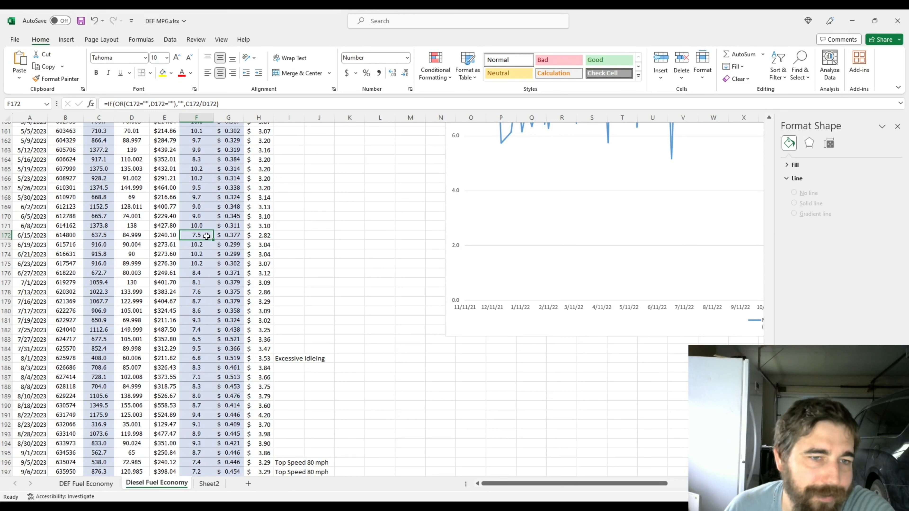
pyautogui.moveTo(204, 240)
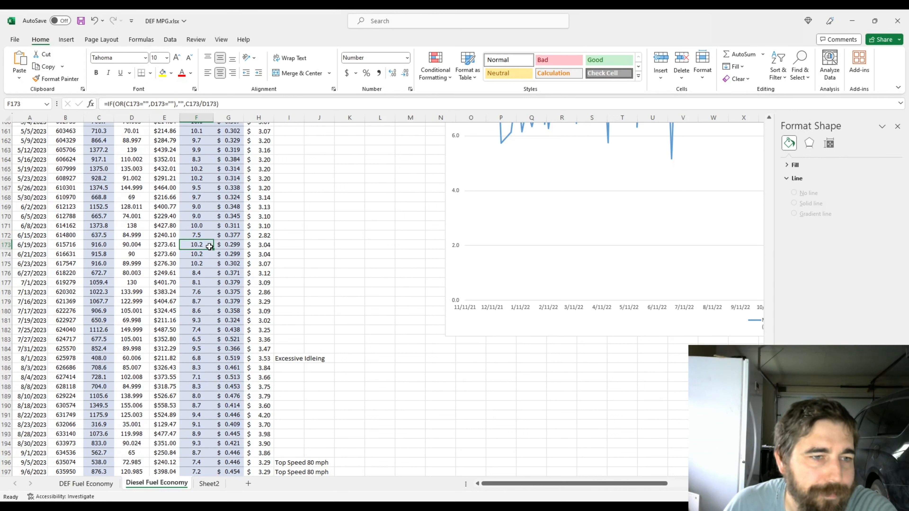
pyautogui.click(196, 273)
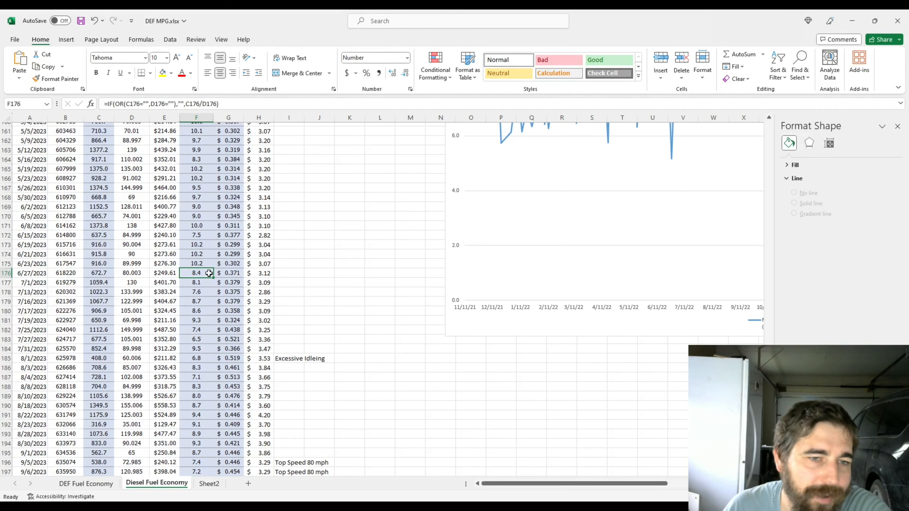
pyautogui.moveTo(224, 267)
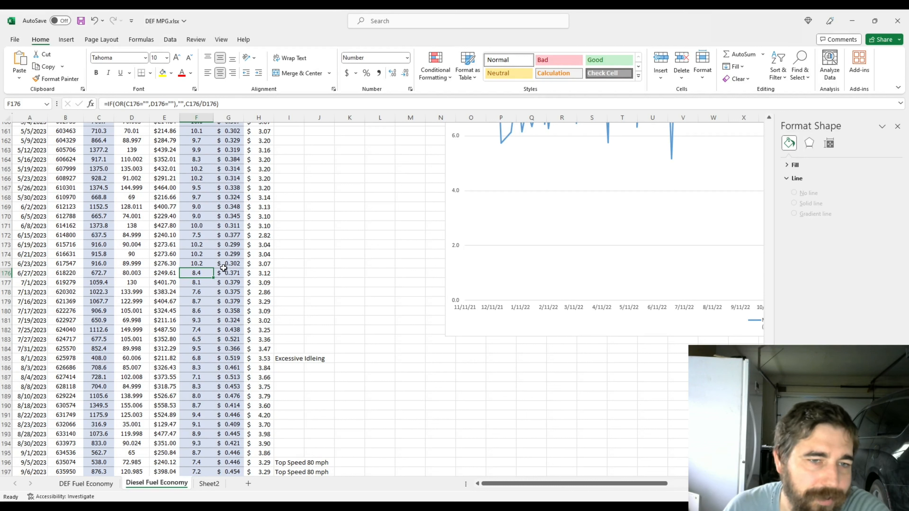
pyautogui.moveTo(283, 265)
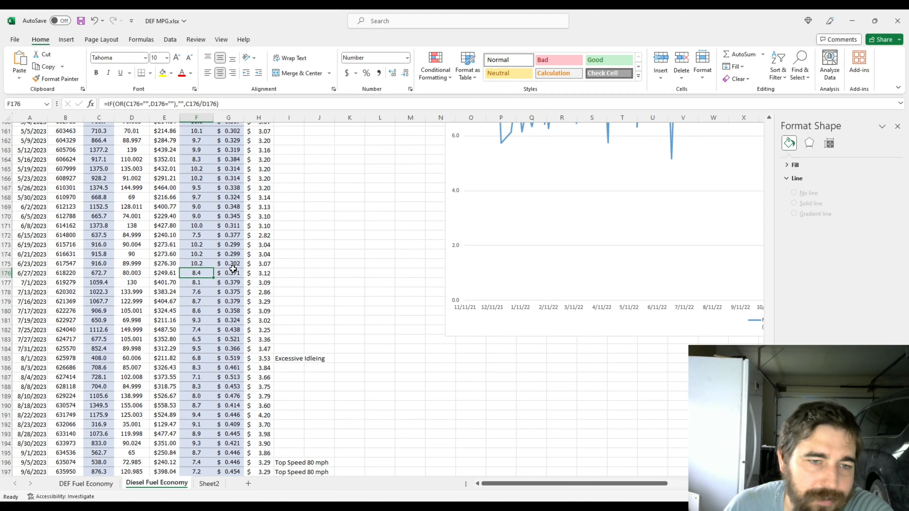
pyautogui.scroll(-3)
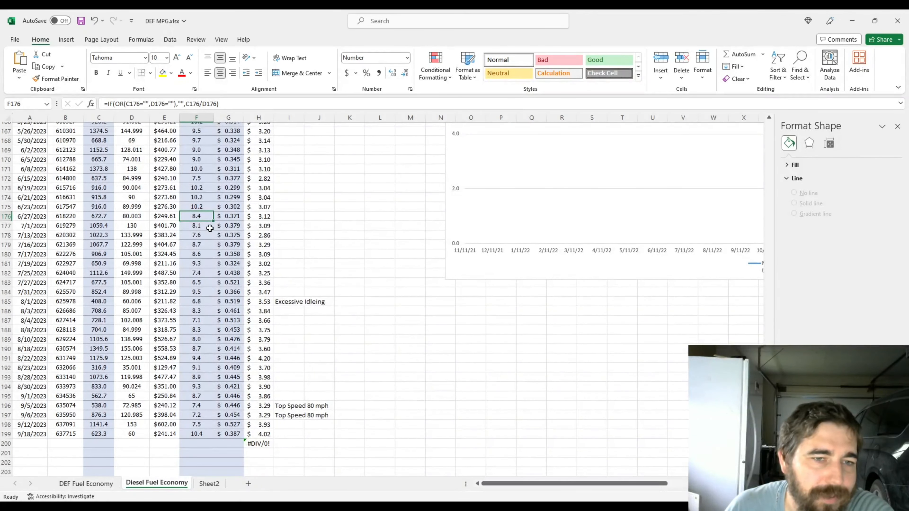
pyautogui.moveTo(222, 396)
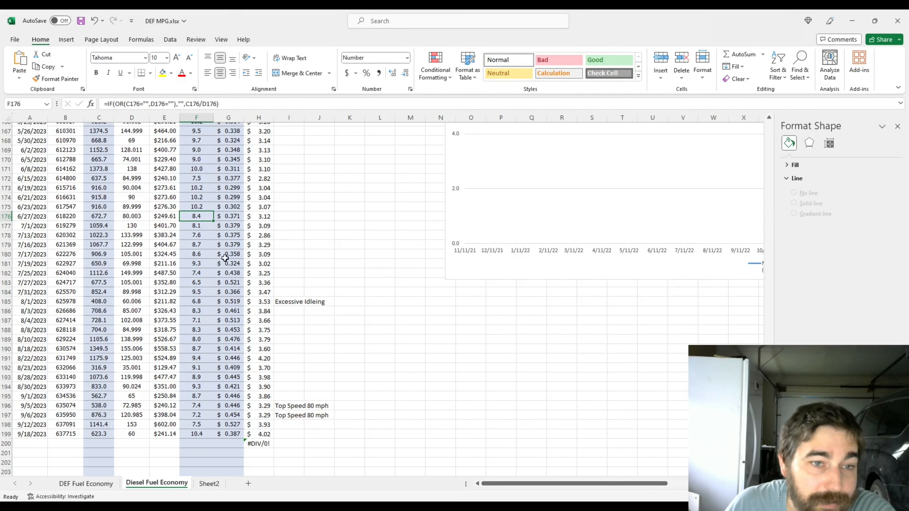
pyautogui.moveTo(284, 249)
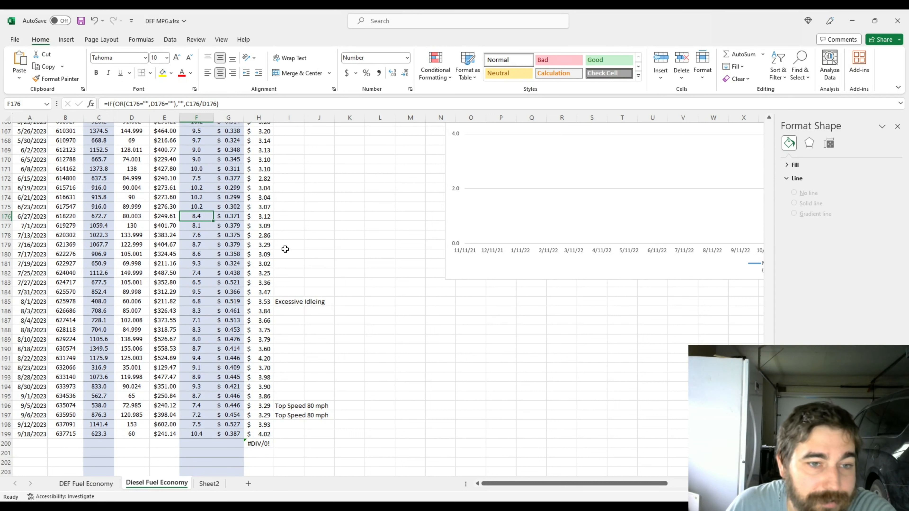
pyautogui.moveTo(206, 305)
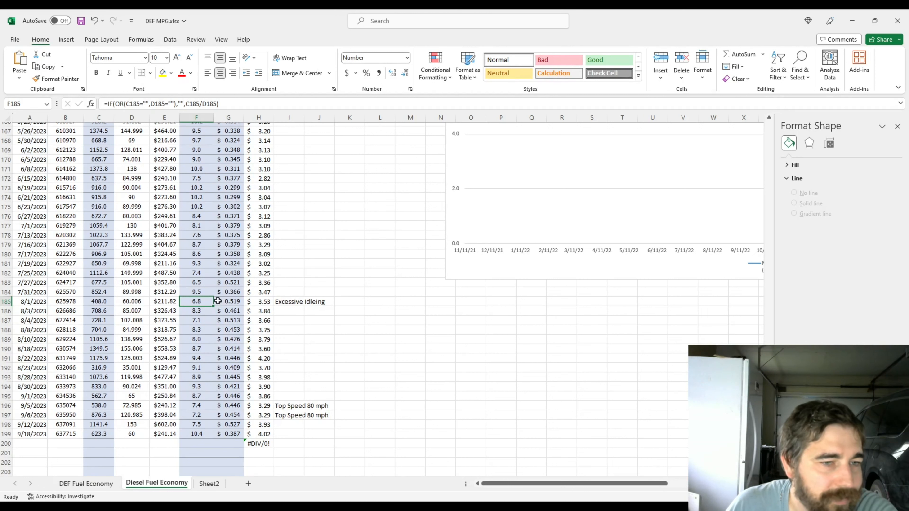
pyautogui.click(288, 302)
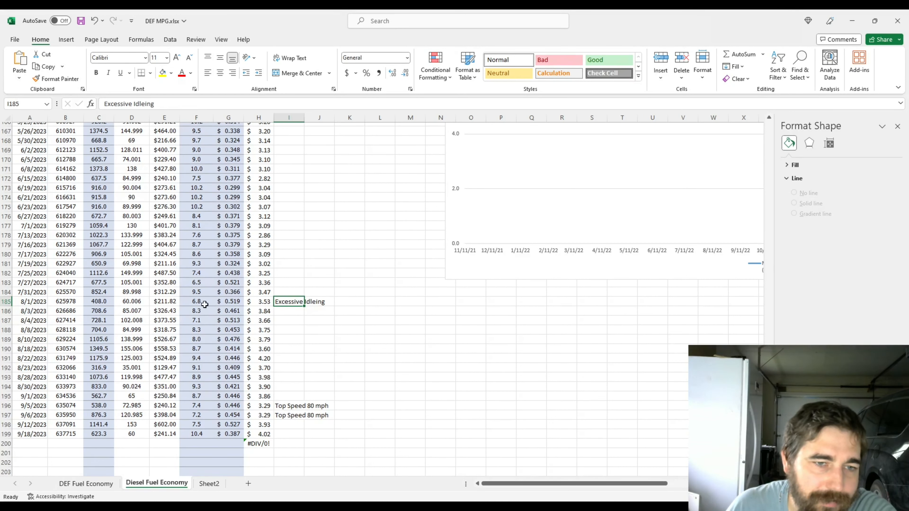
pyautogui.click(196, 301)
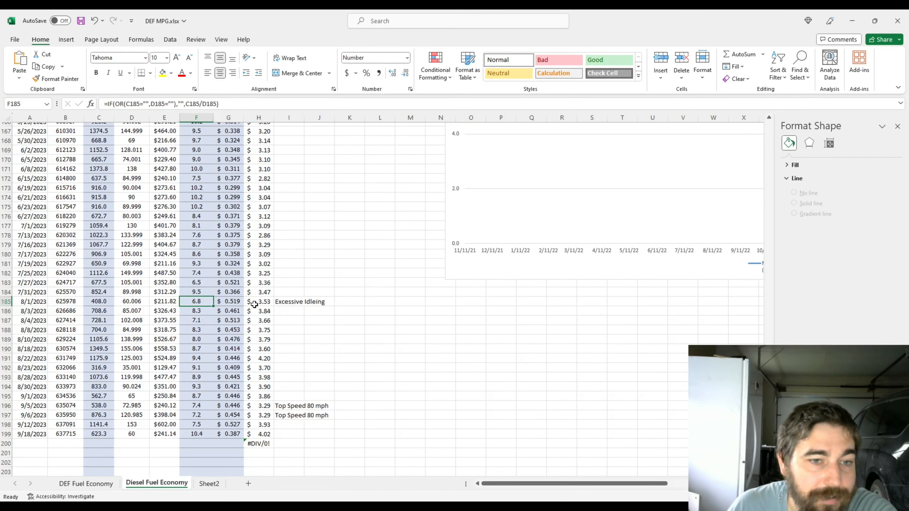
pyautogui.moveTo(256, 303)
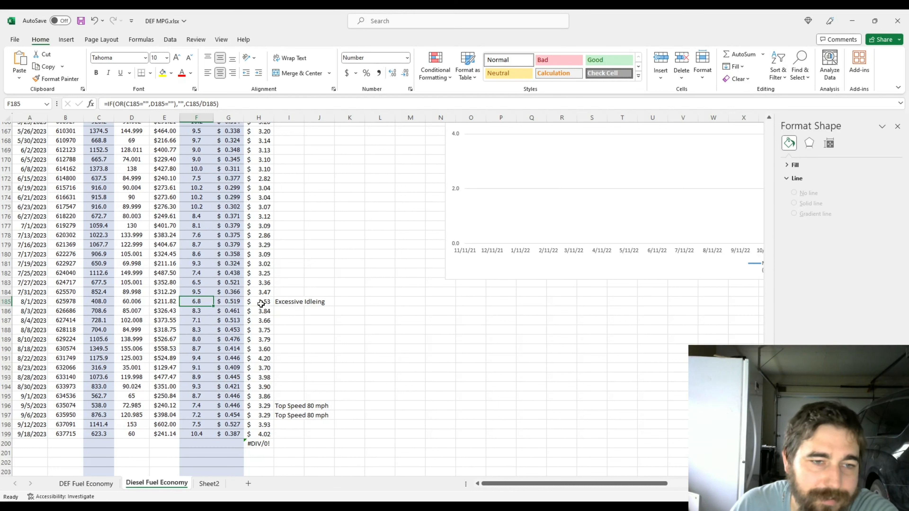
pyautogui.moveTo(284, 298)
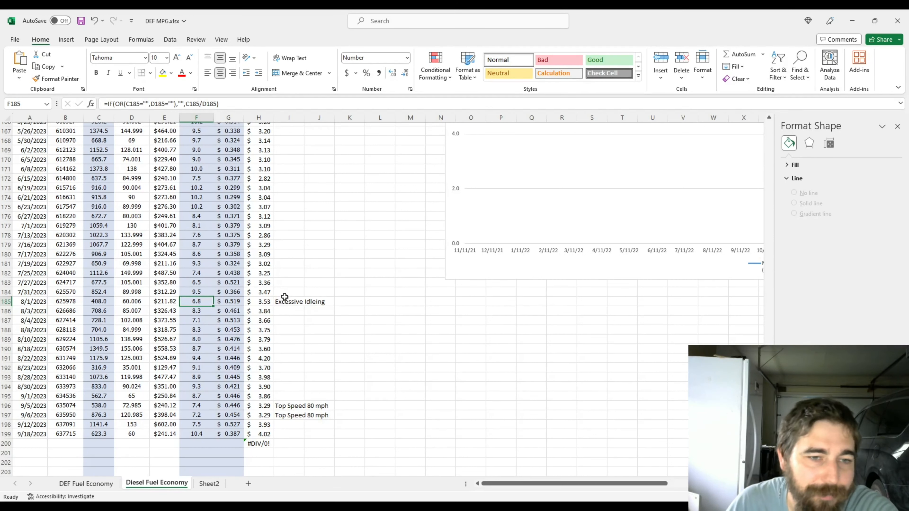
pyautogui.moveTo(202, 312)
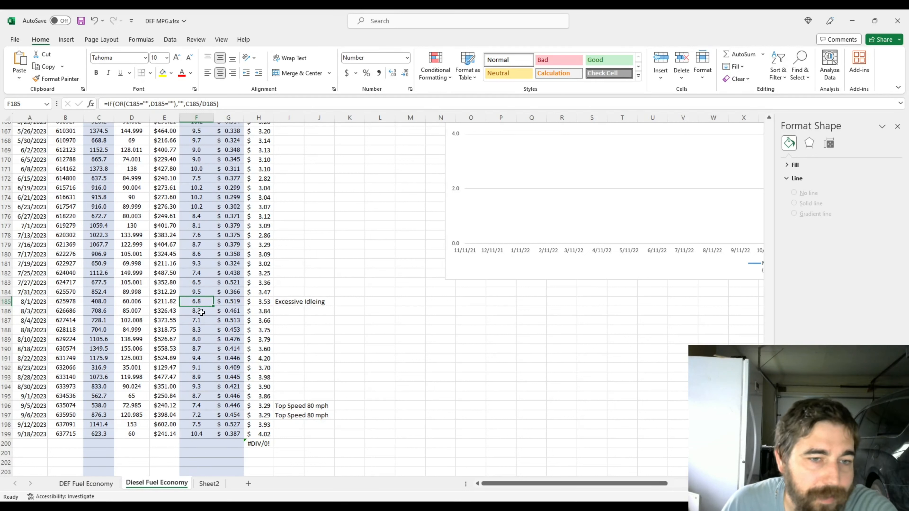
# Inspect the MPG formulas for 8/3, 8/4, 9/5 and 9/6 and read the Top Speed 80 mph note.
pyautogui.click(196, 310)
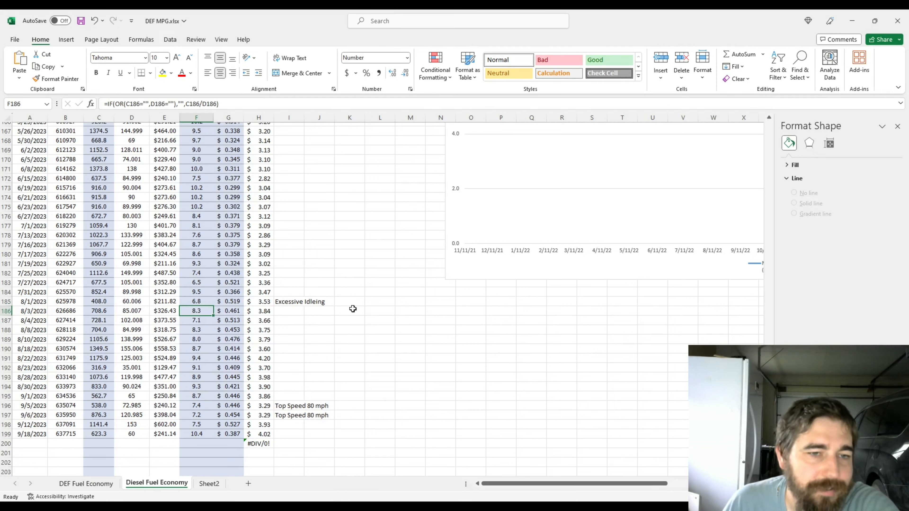
pyautogui.click(196, 321)
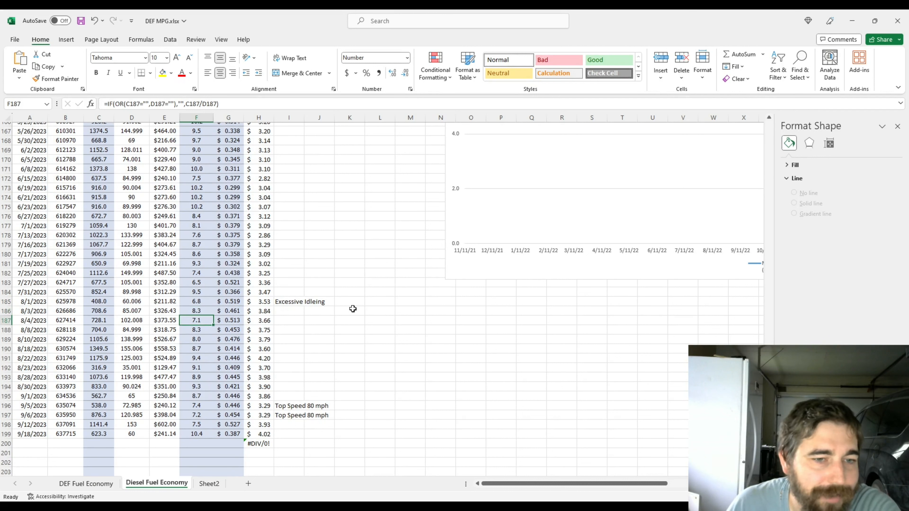
pyautogui.click(196, 367)
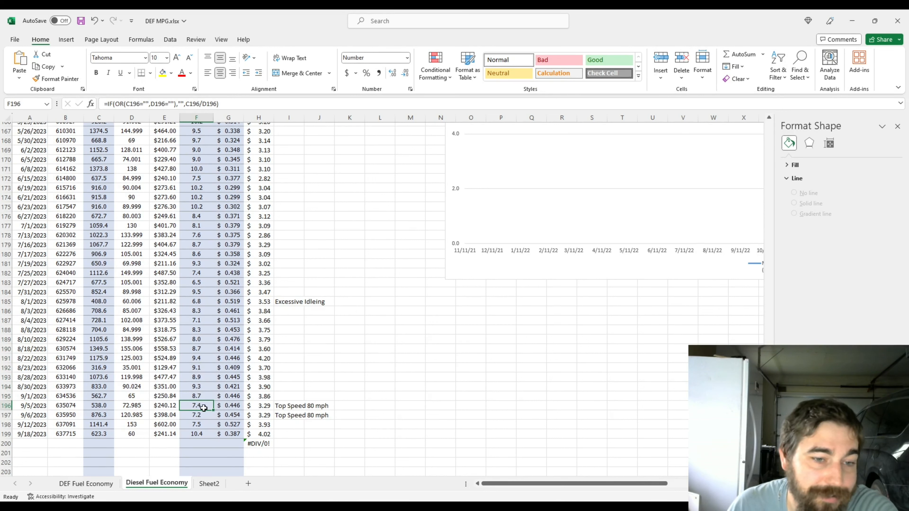
pyautogui.click(196, 415)
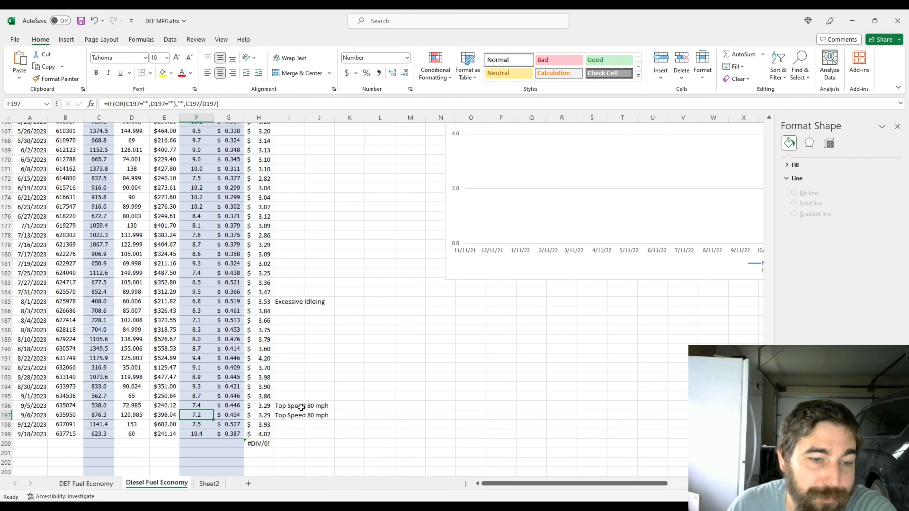
pyautogui.click(289, 405)
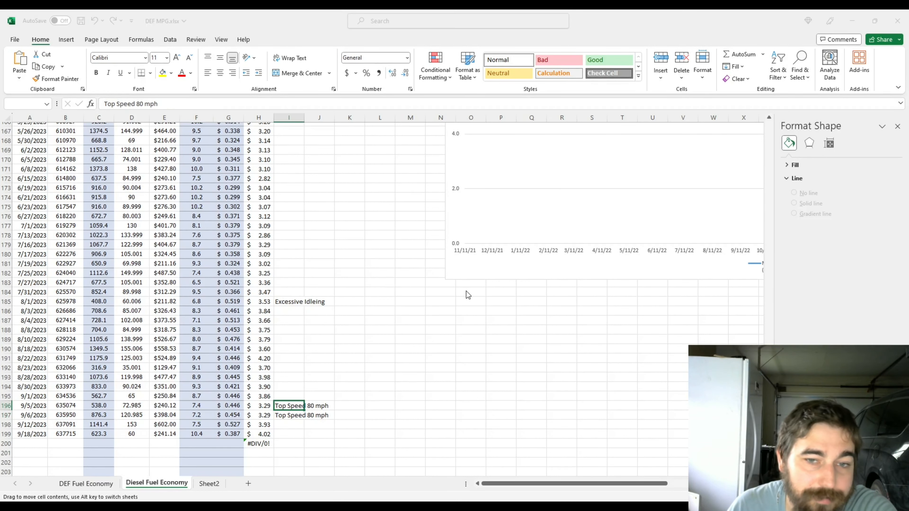
pyautogui.click(289, 405)
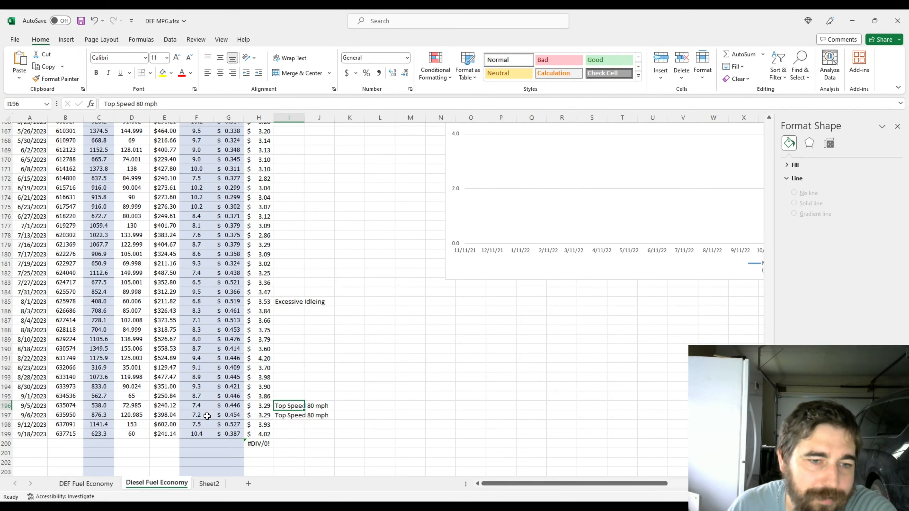
# Compare the 9/5 and 9/6 MPG against both Top Speed 80 mph notes, then check the 9/18/2023 MPG.
pyautogui.click(196, 415)
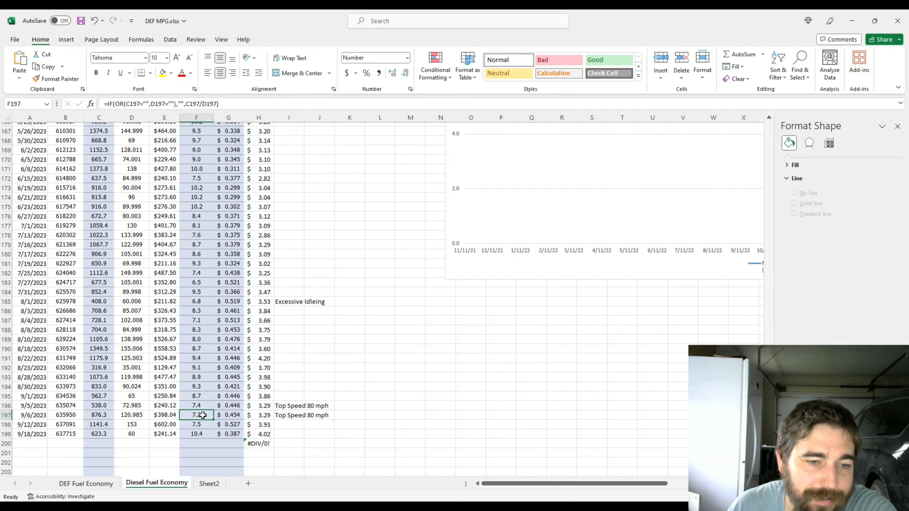
pyautogui.moveTo(277, 416)
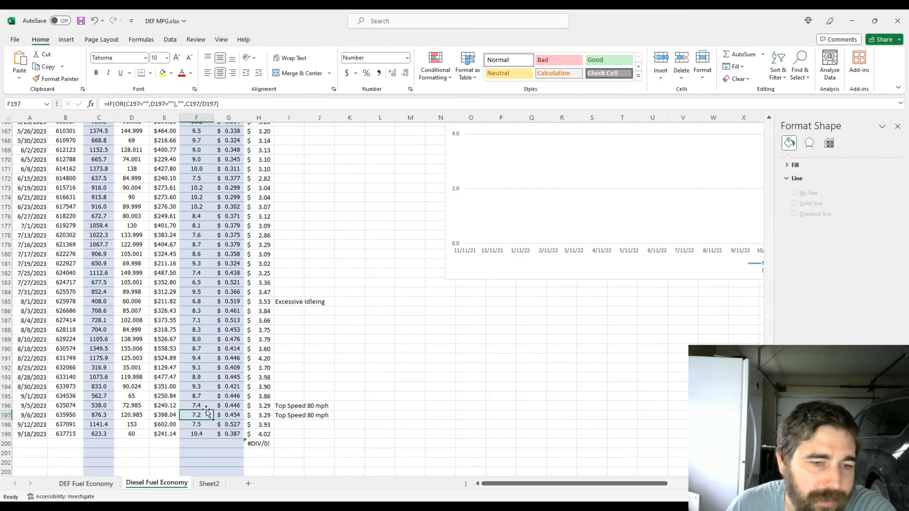
pyautogui.click(196, 405)
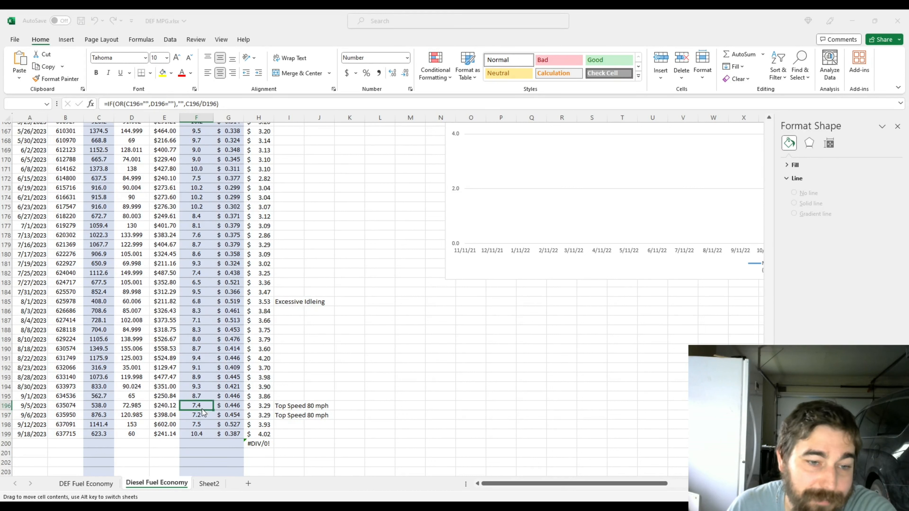
pyautogui.click(196, 415)
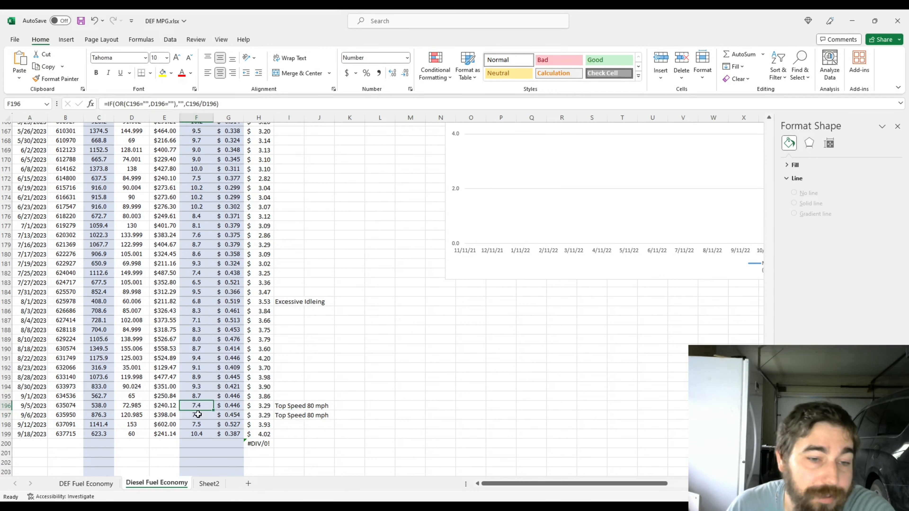
pyautogui.click(196, 415)
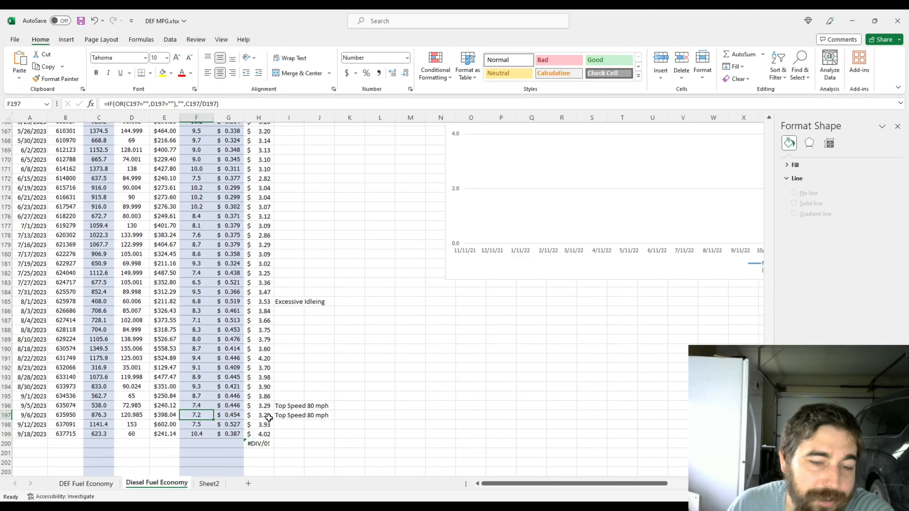
pyautogui.click(288, 406)
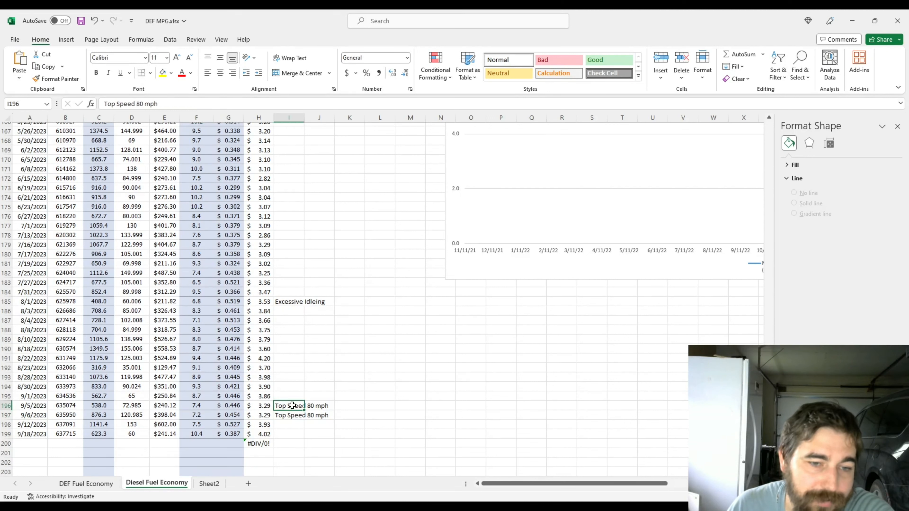
pyautogui.moveTo(297, 419)
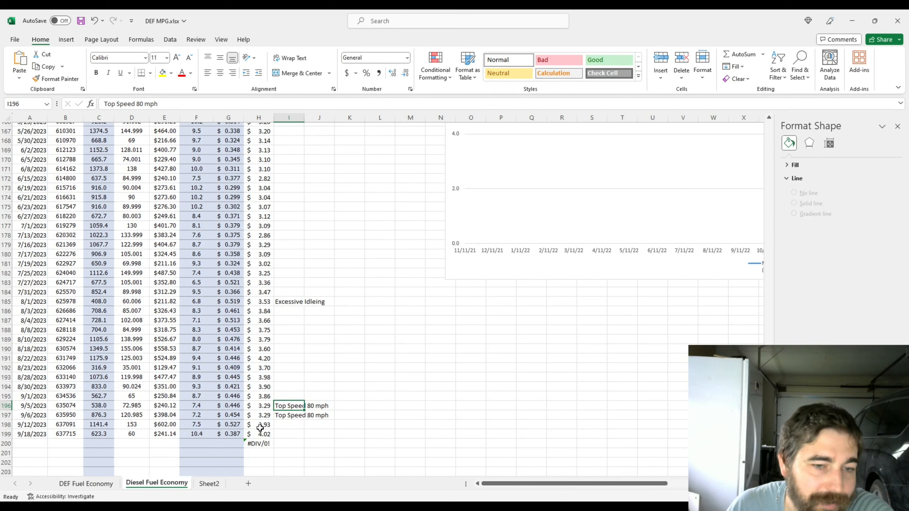
pyautogui.moveTo(297, 416)
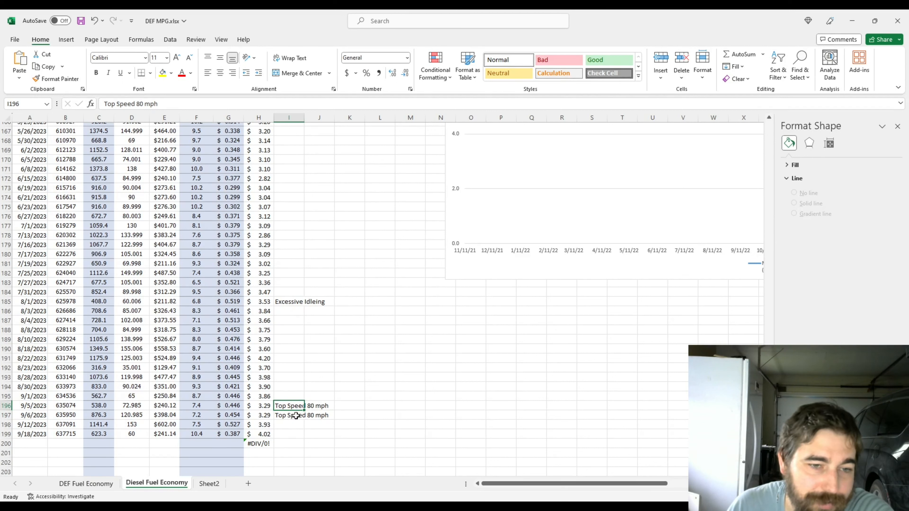
pyautogui.click(289, 415)
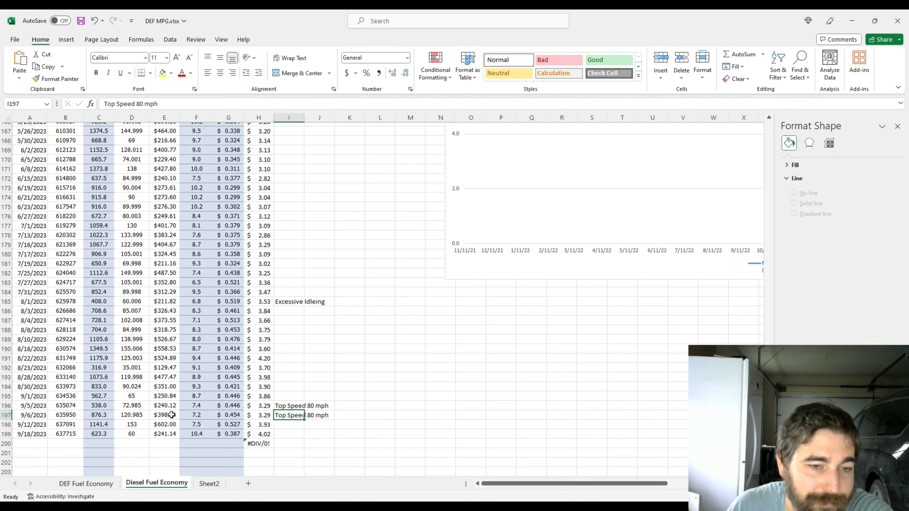
pyautogui.click(196, 415)
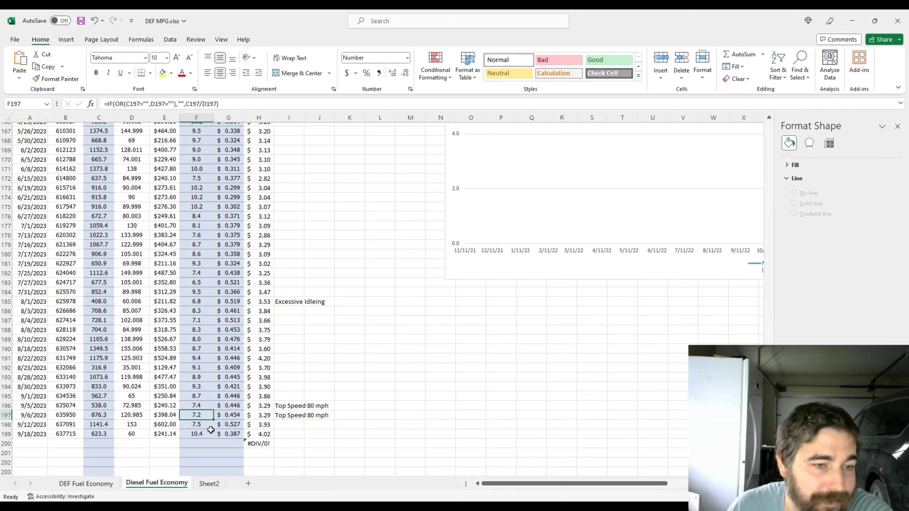
pyautogui.click(196, 434)
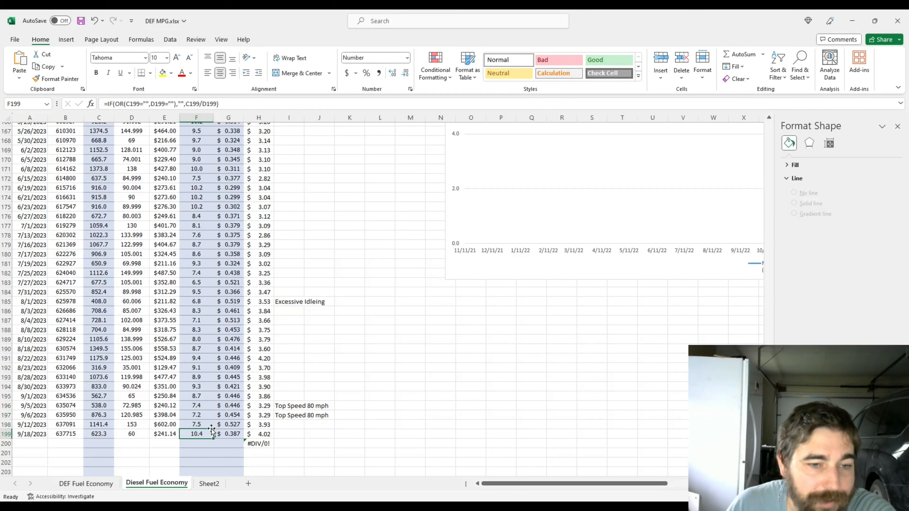
pyautogui.click(196, 424)
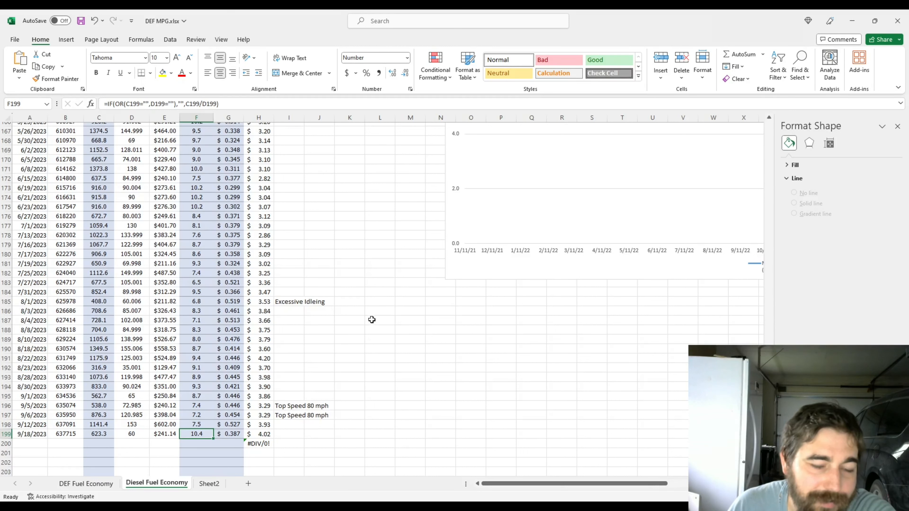
pyautogui.moveTo(443, 431)
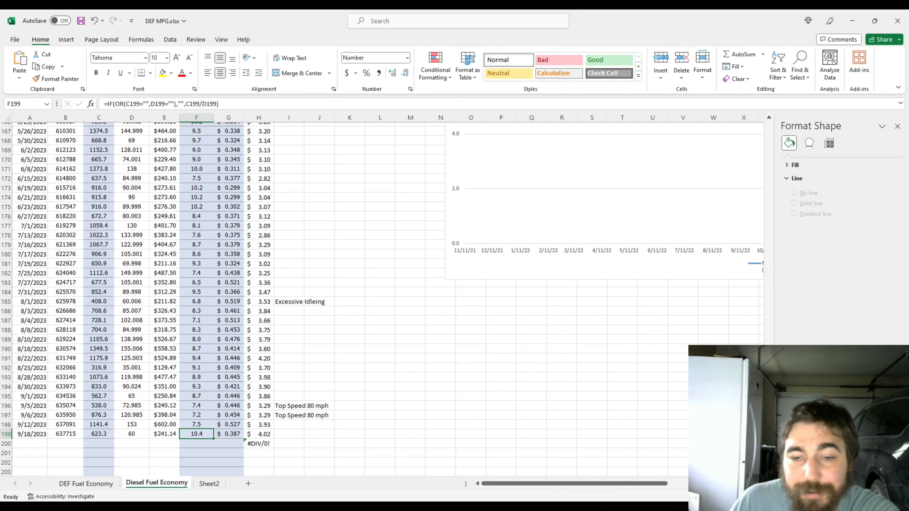
# Bring the $Fuel Price per Gallon chart fully into view, from price scale to date axis.
pyautogui.hscroll(3)
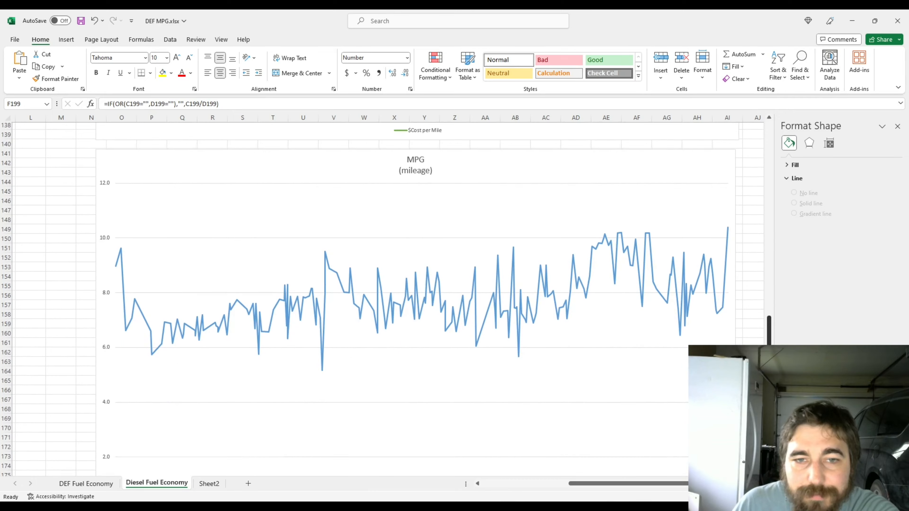
pyautogui.scroll(-3)
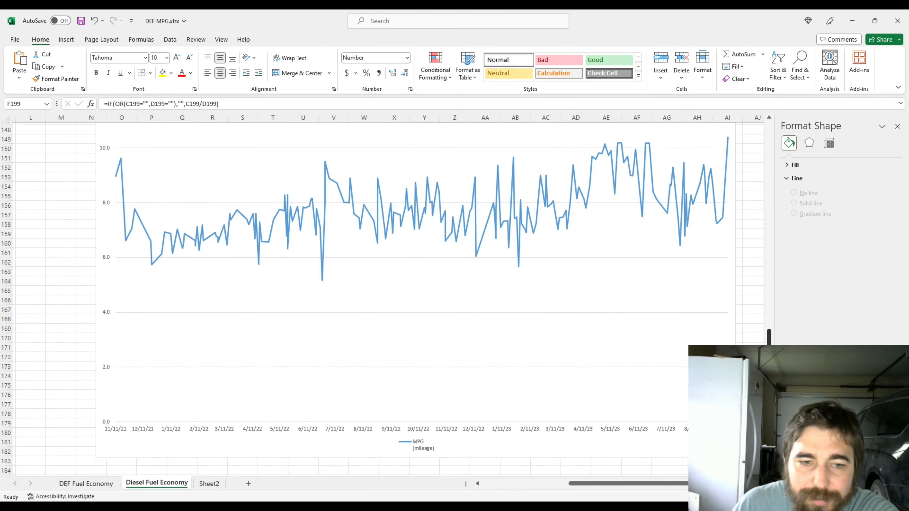
pyautogui.scroll(-3)
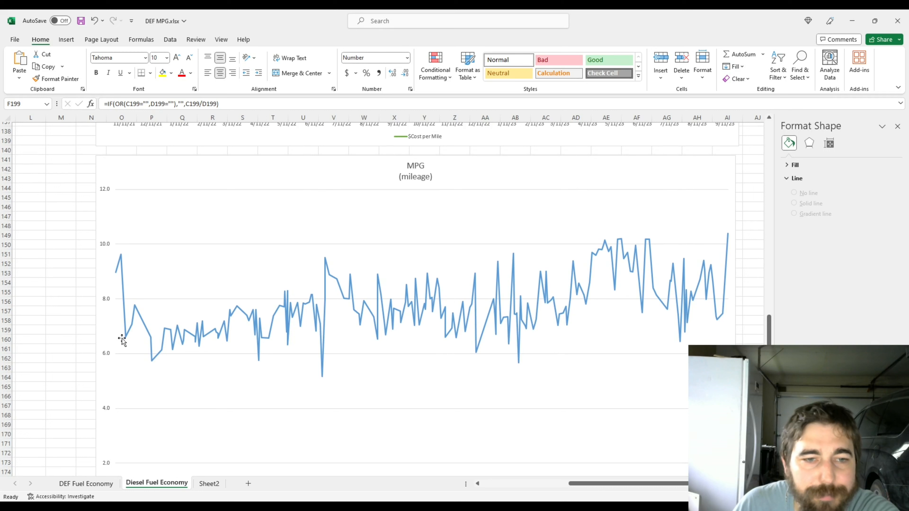
pyautogui.moveTo(104, 373)
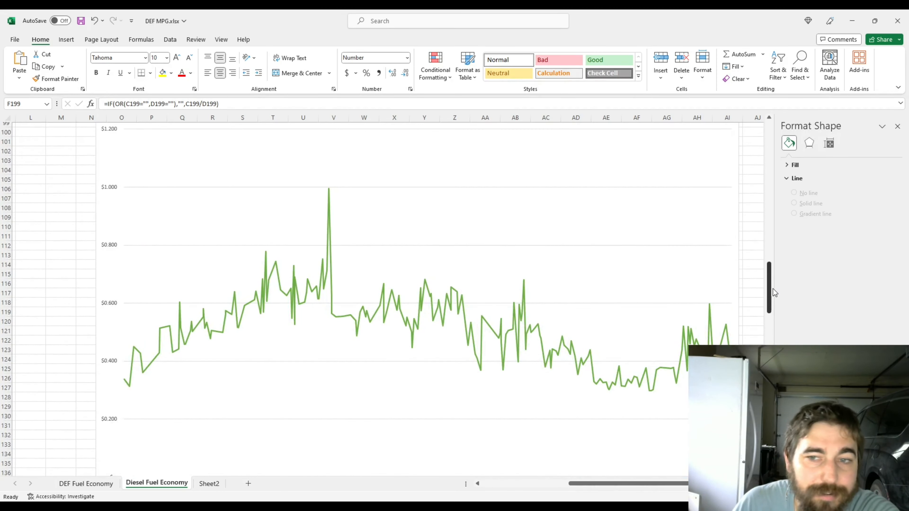
pyautogui.scroll(-3)
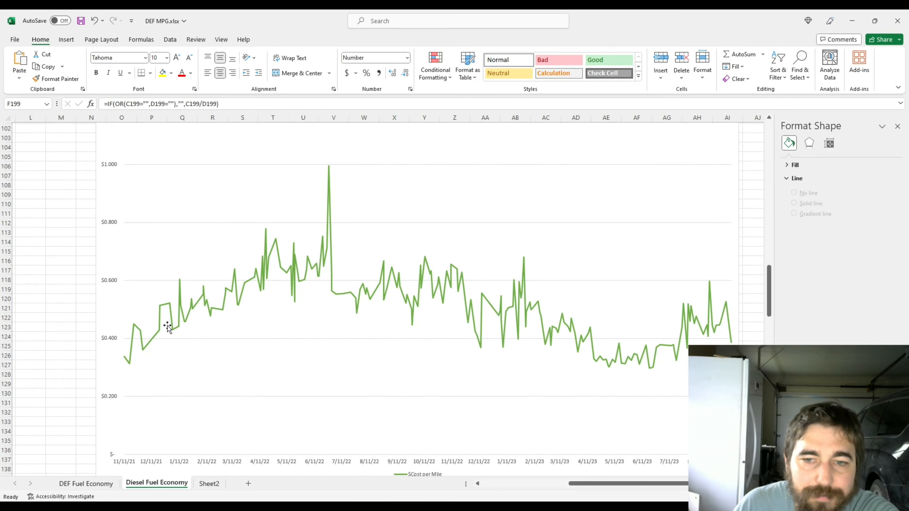
pyautogui.moveTo(259, 283)
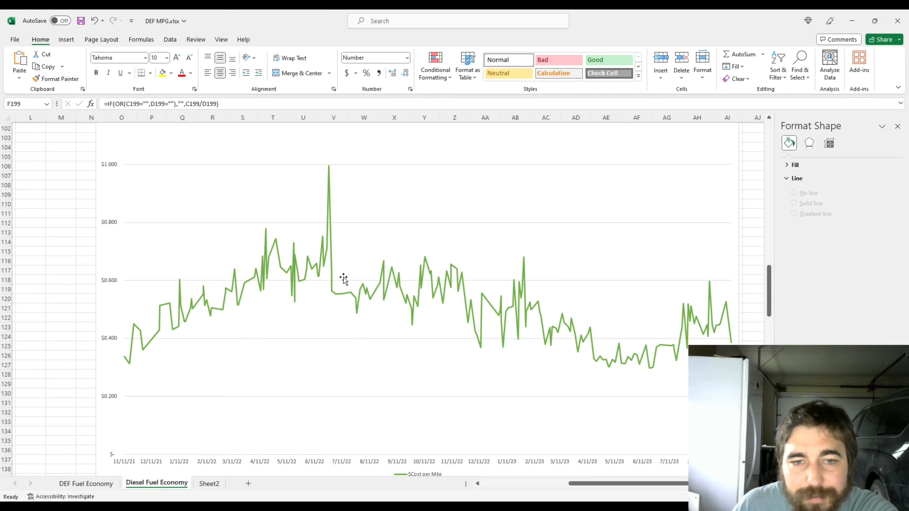
pyautogui.moveTo(728, 341)
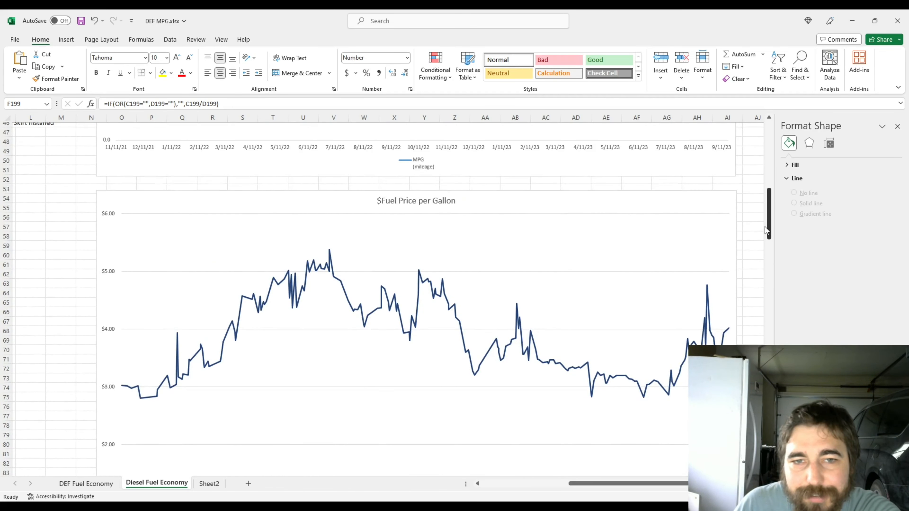
pyautogui.scroll(-3)
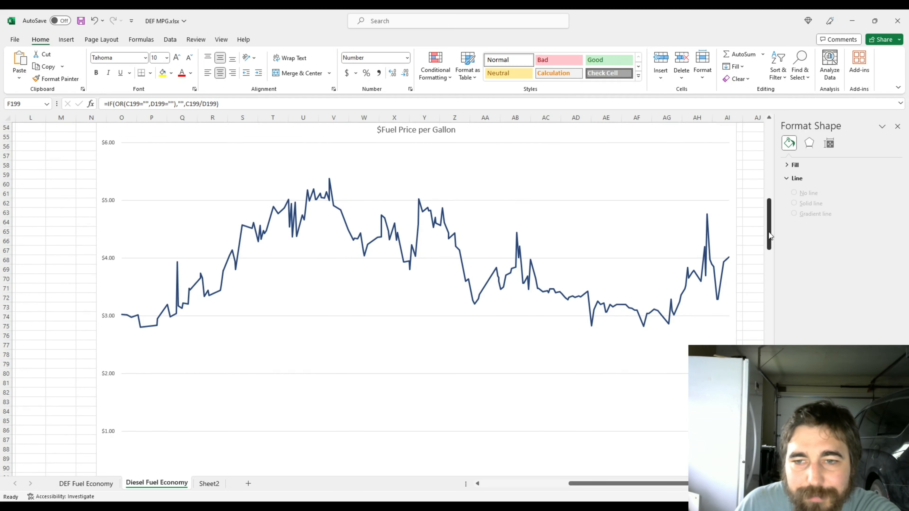
pyautogui.scroll(-3)
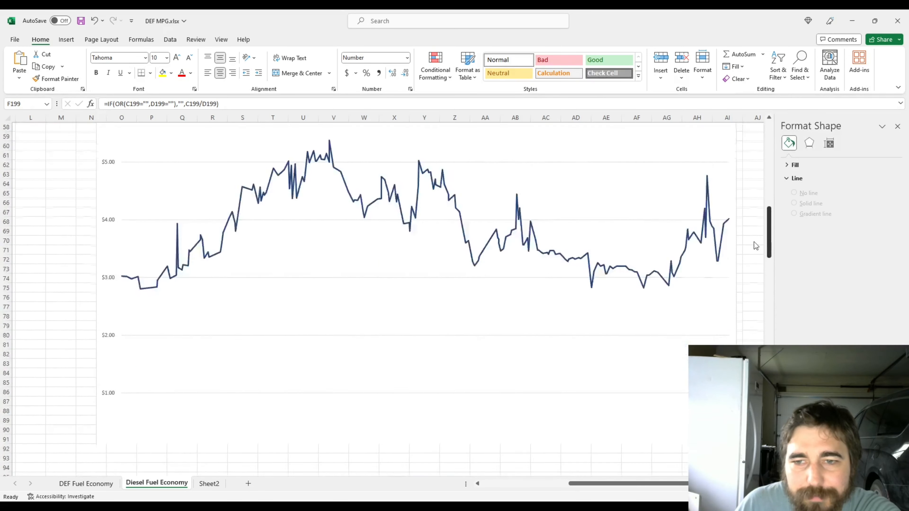
pyautogui.scroll(-3)
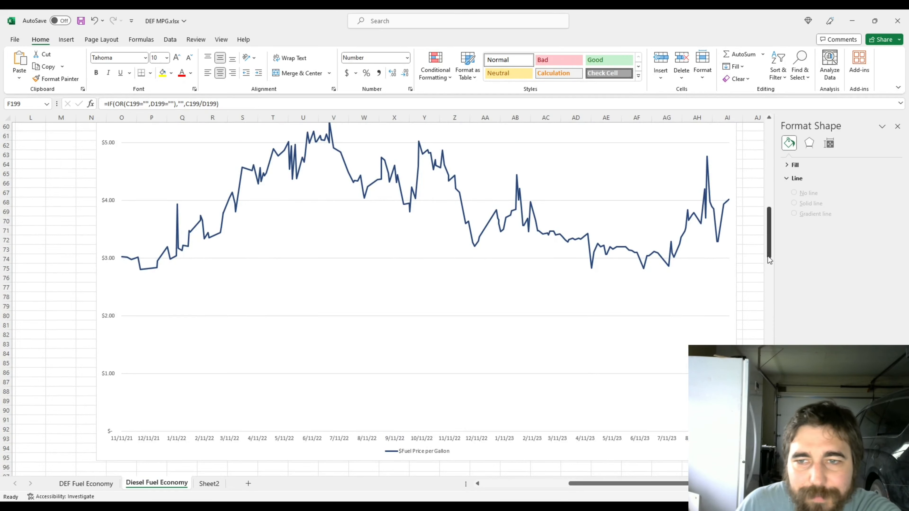
pyautogui.scroll(-3)
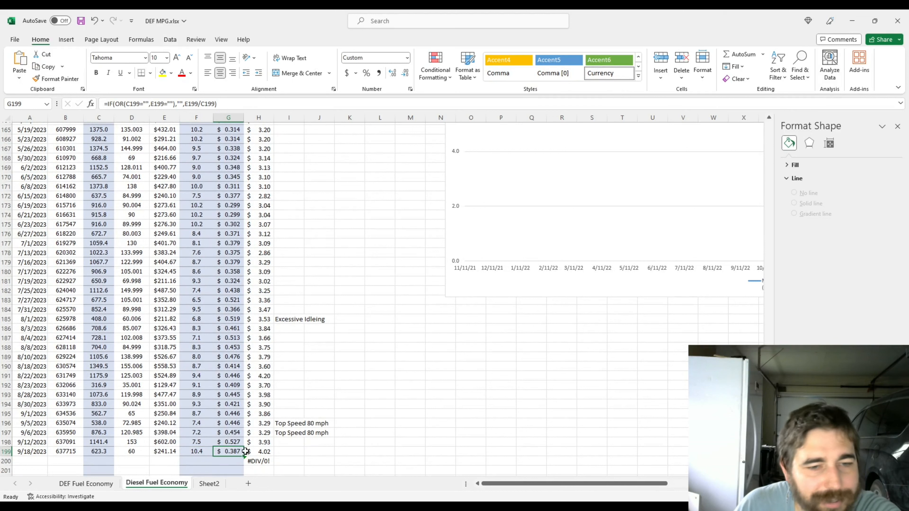
pyautogui.moveTo(270, 433)
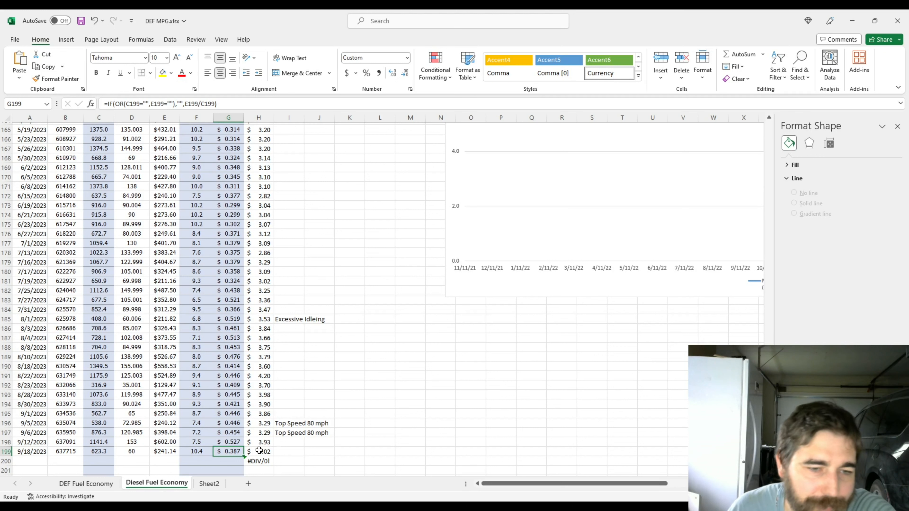
pyautogui.moveTo(264, 451)
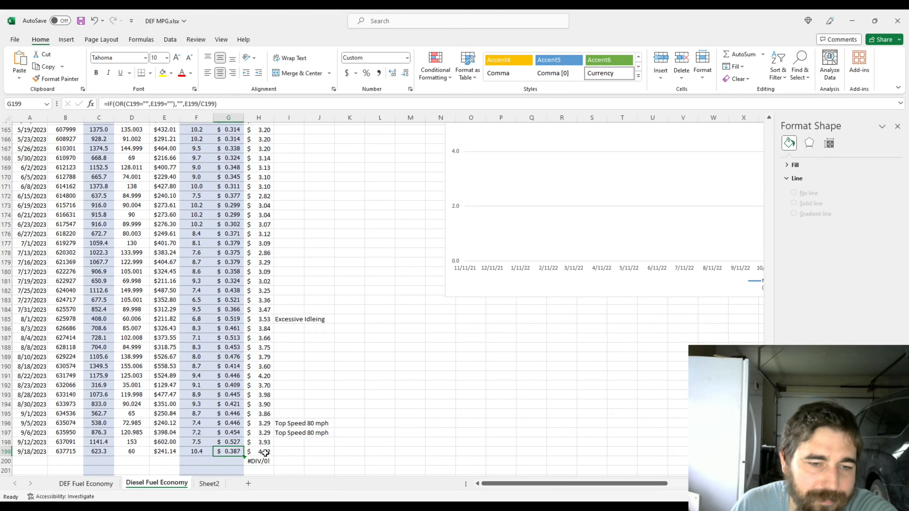
# Check the 9/18/2023 fuel price formula ($4.02) and the 6/15/2023 cost per mile ($0.377).
pyautogui.click(258, 452)
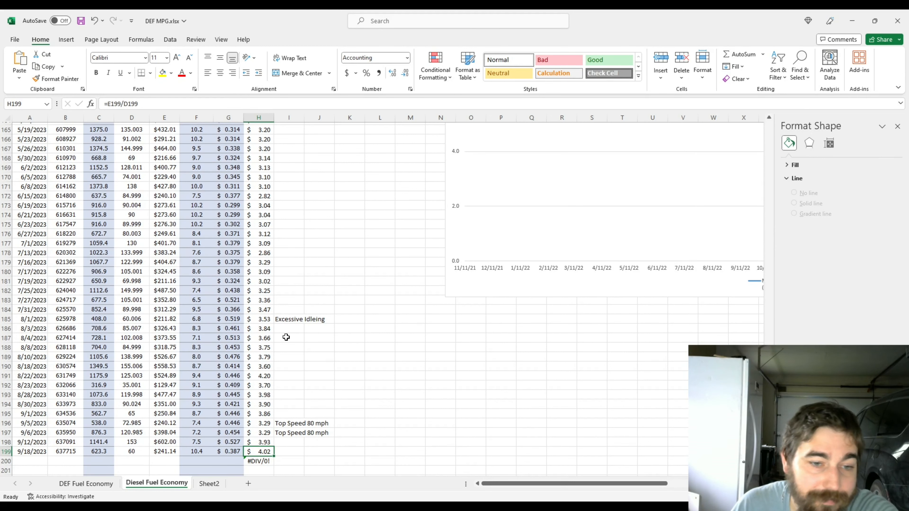
pyautogui.moveTo(258, 349)
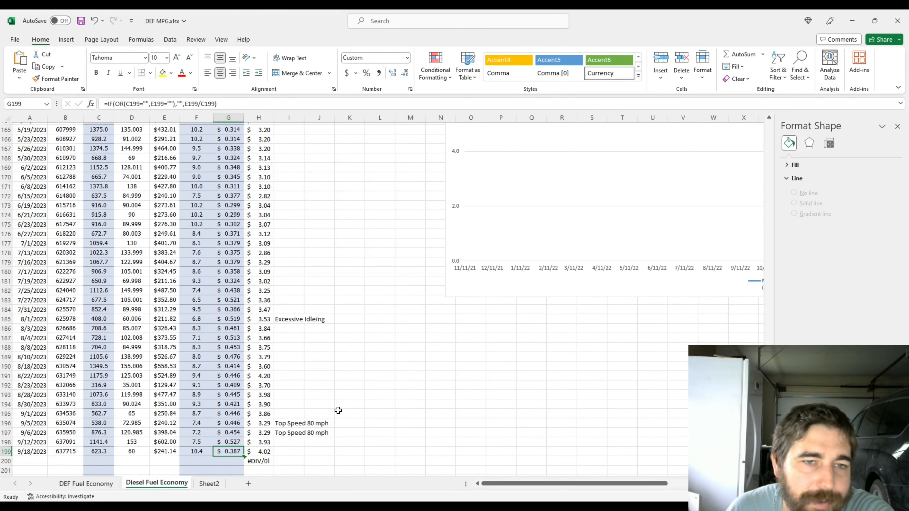
pyautogui.moveTo(494, 287)
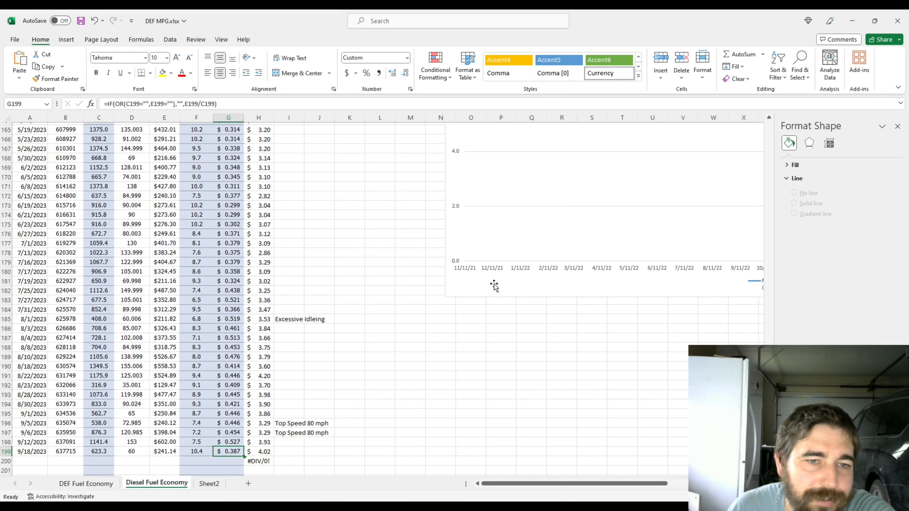
pyautogui.moveTo(309, 253)
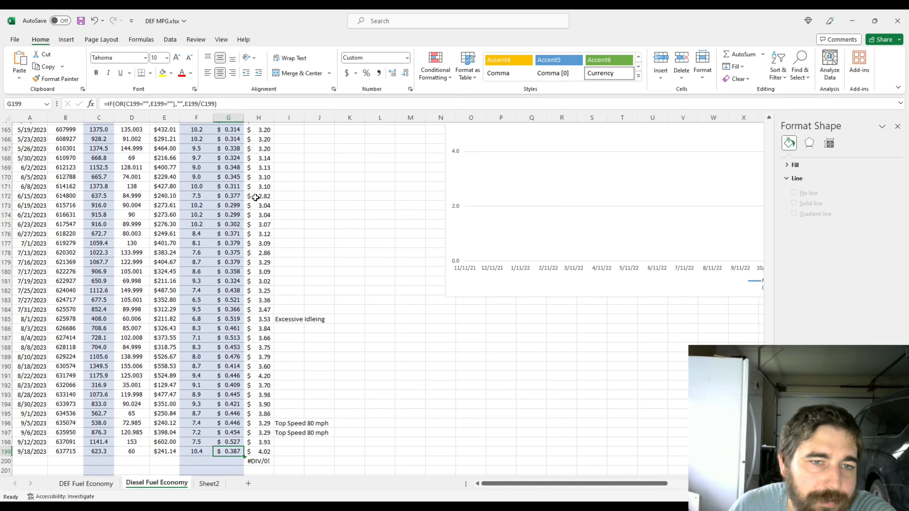
pyautogui.click(259, 196)
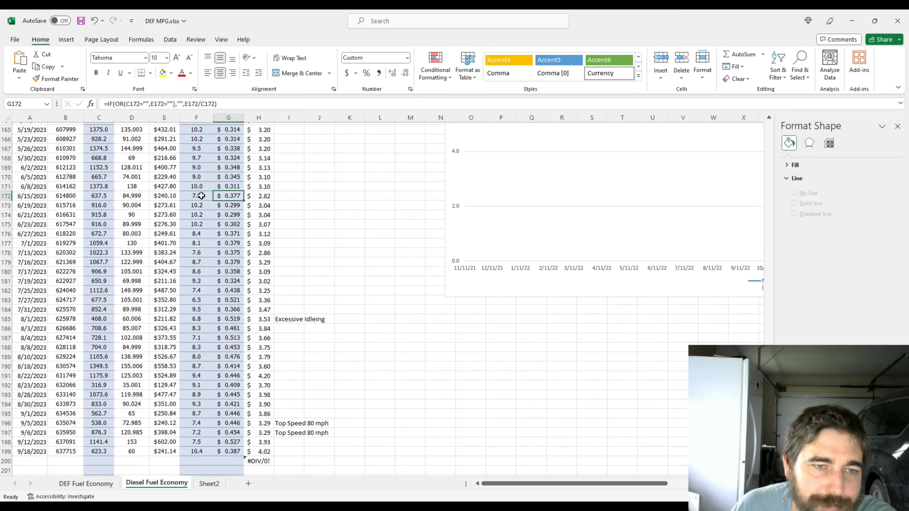
# Inspect the 6/15 MPG, 6/2 fuel price and the last and 6/15 cost-per-mile formulas.
pyautogui.click(196, 195)
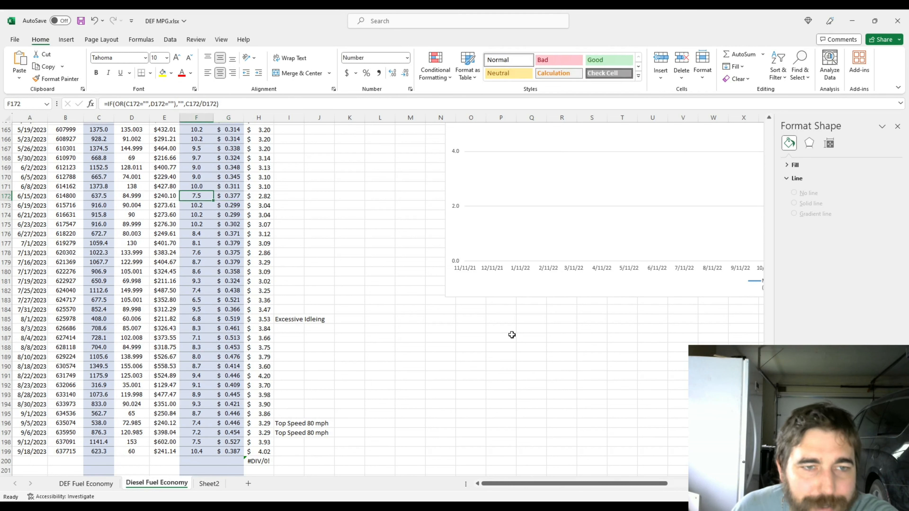
pyautogui.moveTo(302, 446)
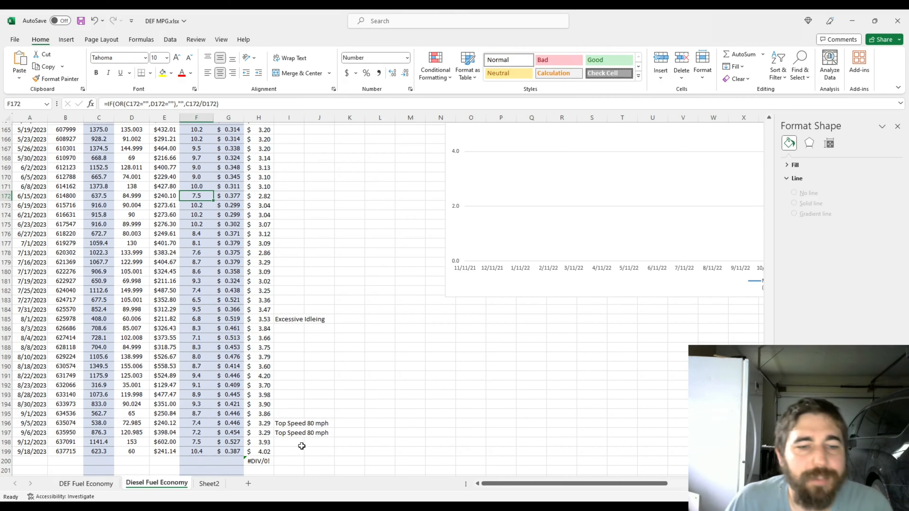
pyautogui.click(258, 168)
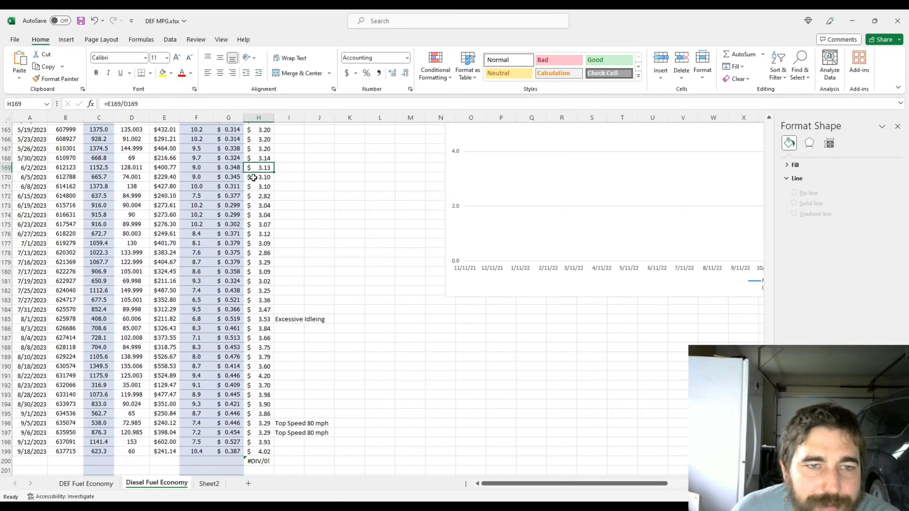
pyautogui.moveTo(264, 139)
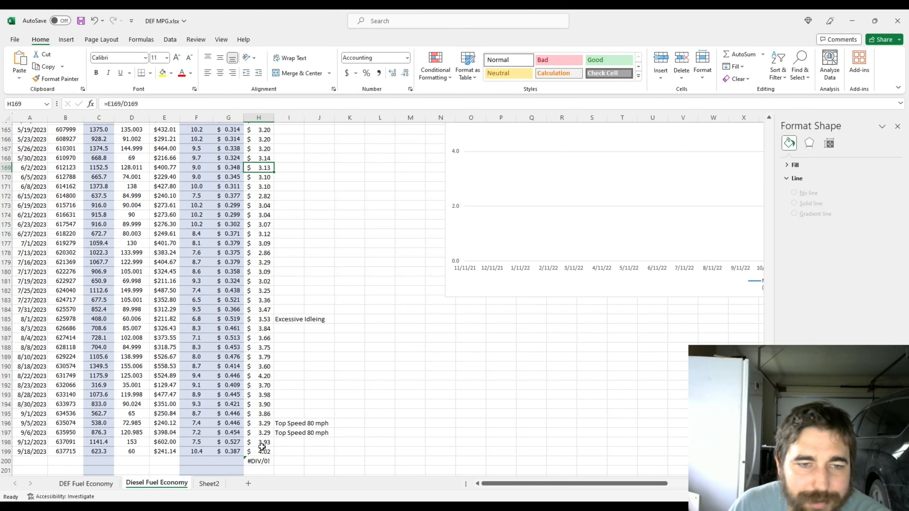
pyautogui.moveTo(252, 341)
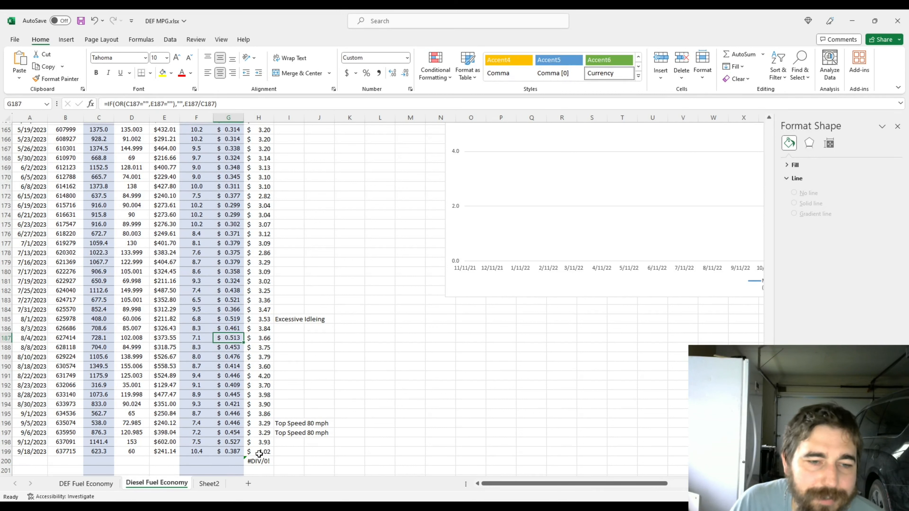
pyautogui.click(228, 452)
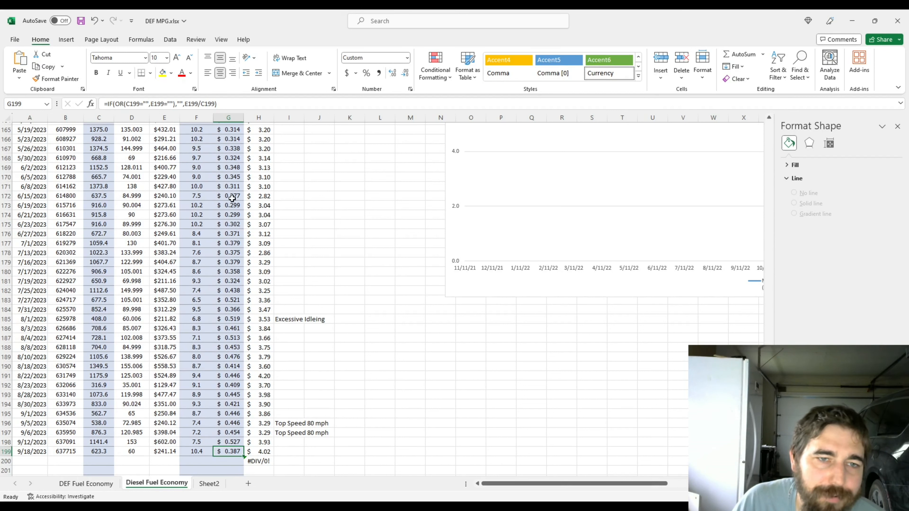
pyautogui.click(229, 196)
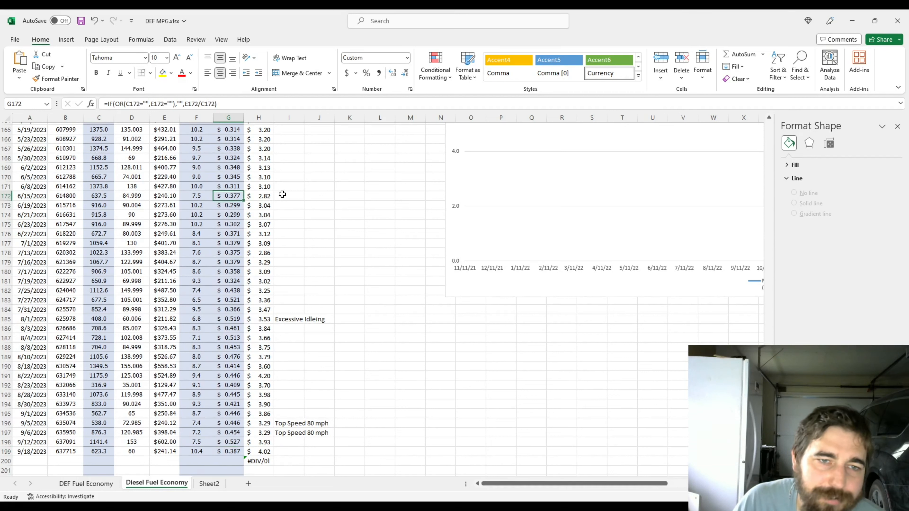
pyautogui.moveTo(295, 195)
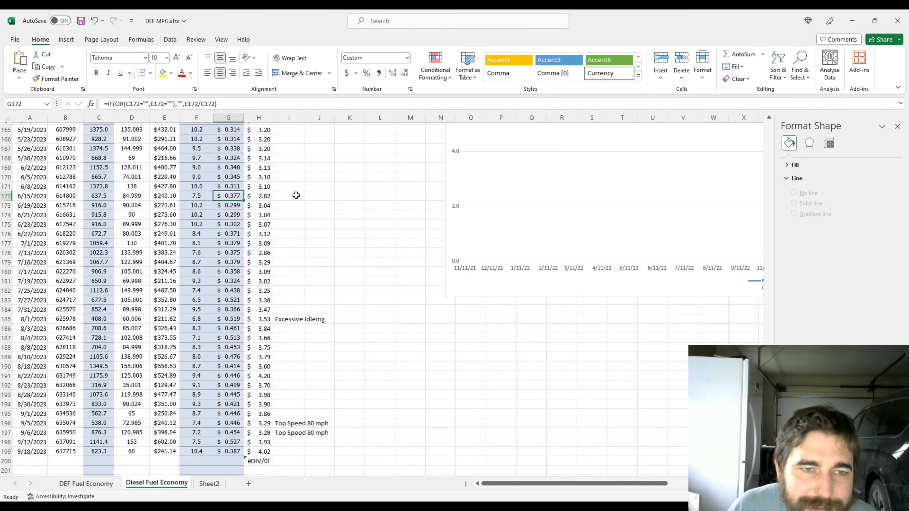
pyautogui.moveTo(232, 206)
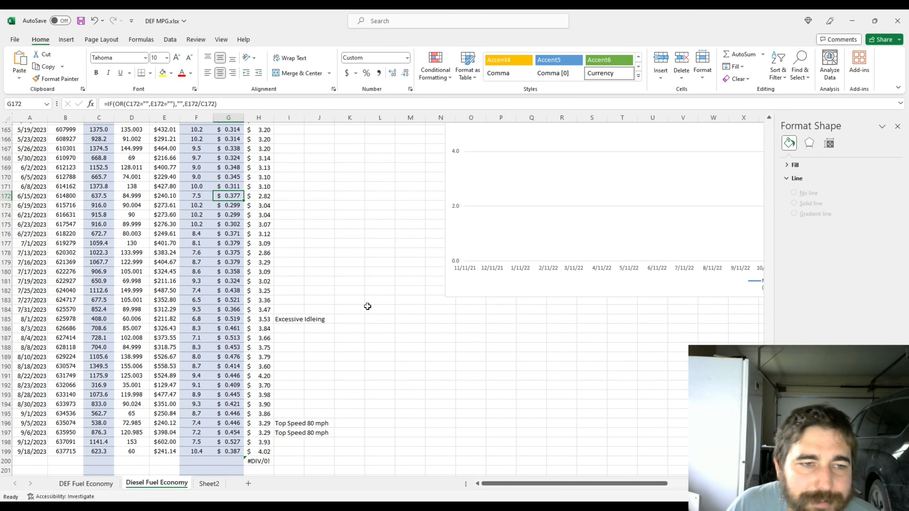
pyautogui.click(289, 195)
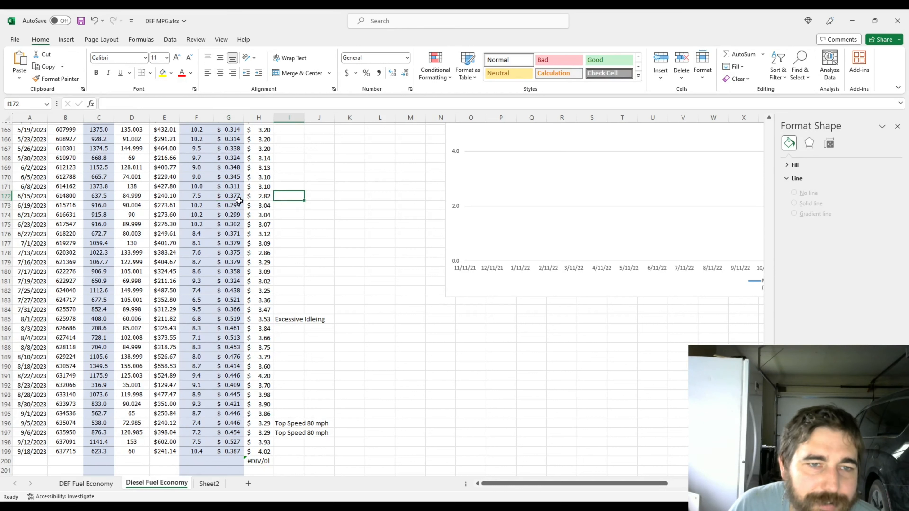
pyautogui.click(228, 195)
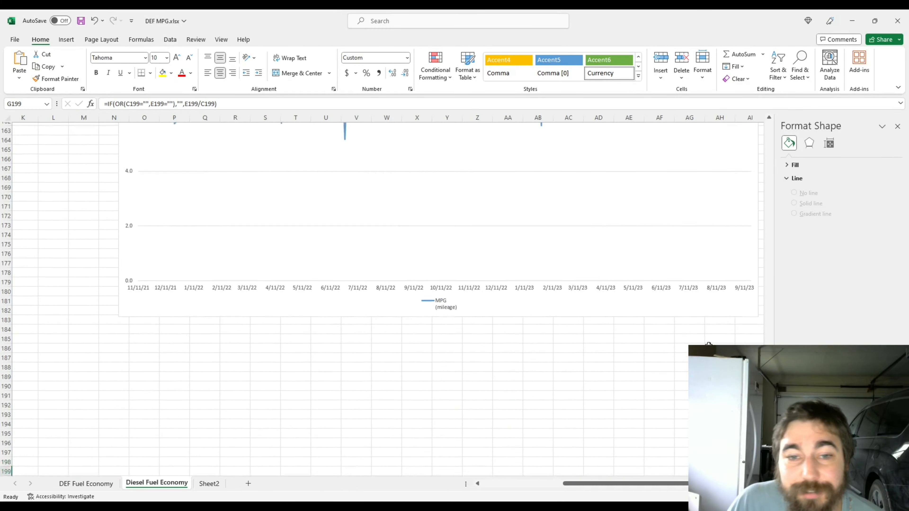
# Scan the fuel price, MPG and cost-per-mile charts and return to the final 9/18/2023 row.
pyautogui.scroll(-3)
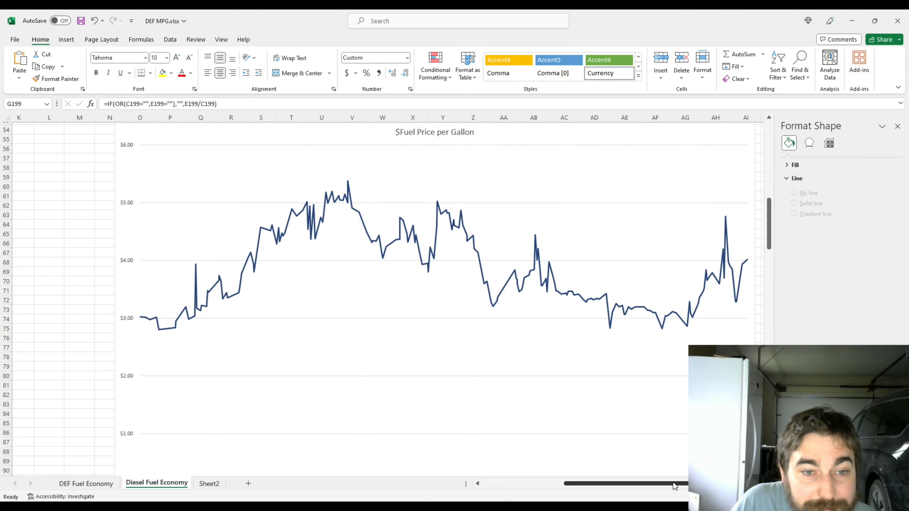
pyautogui.hscroll(-3)
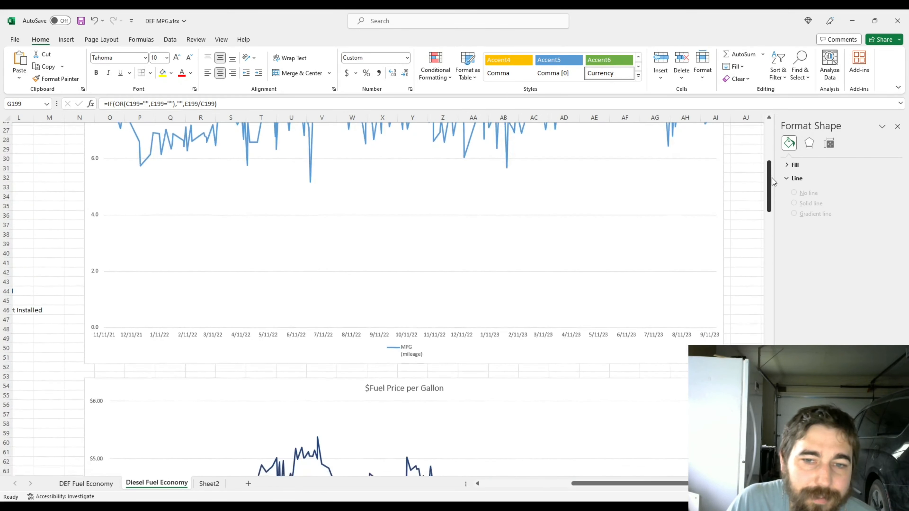
pyautogui.scroll(-3)
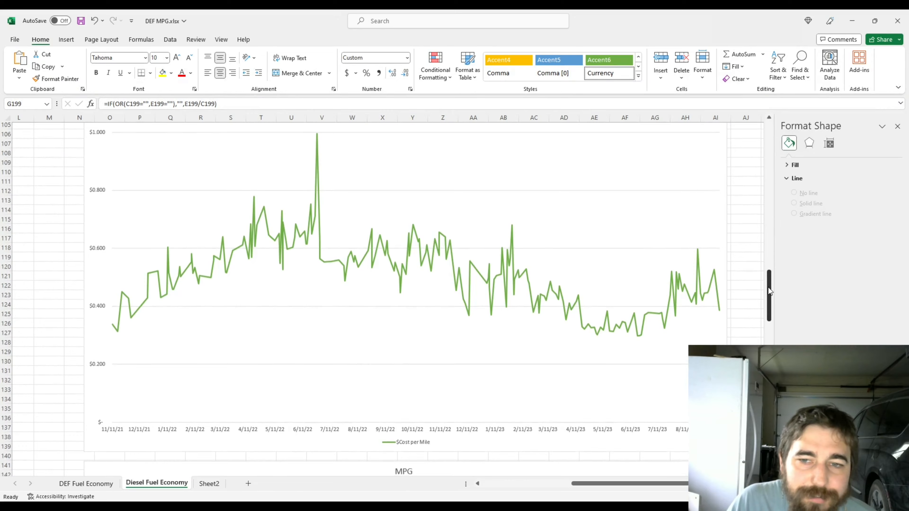
pyautogui.scroll(-3)
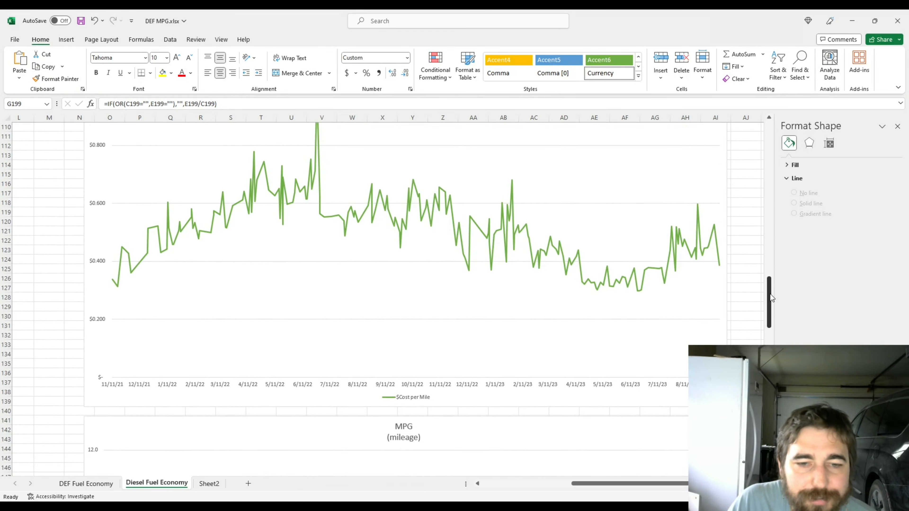
pyautogui.scroll(-3)
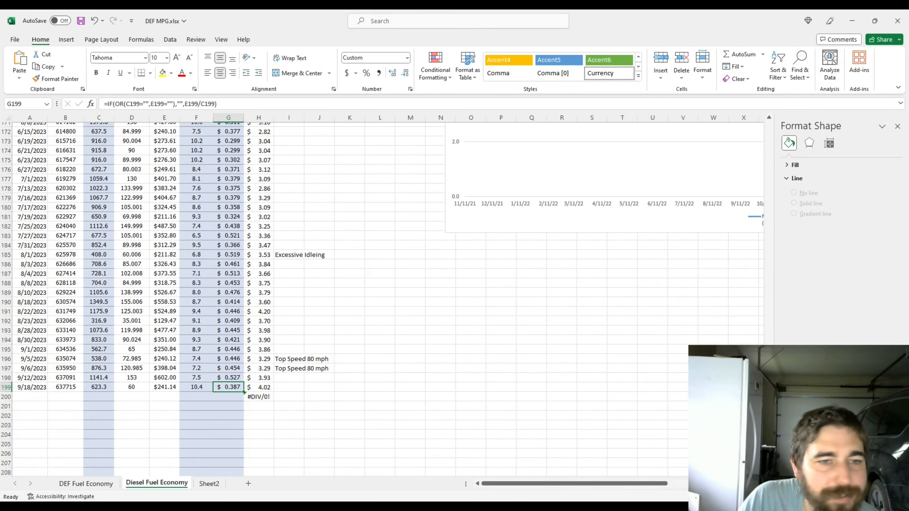
pyautogui.scroll(-3)
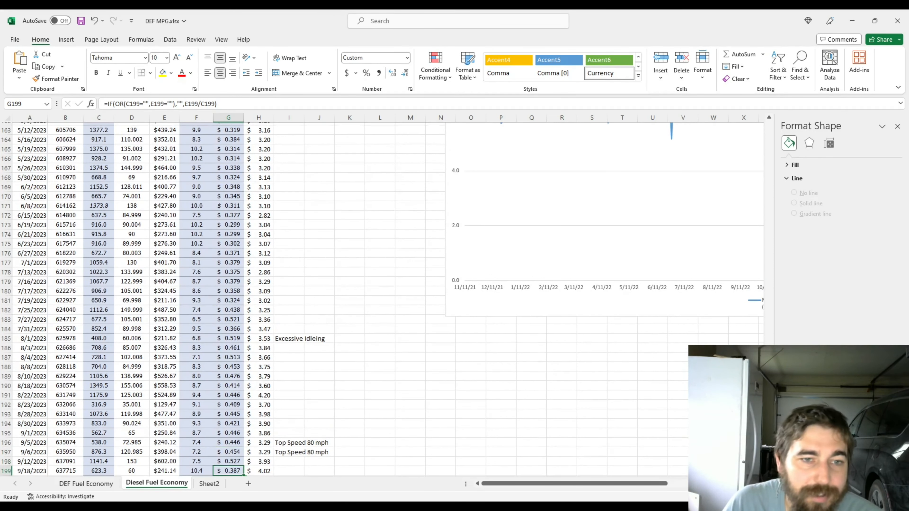
pyautogui.moveTo(330, 418)
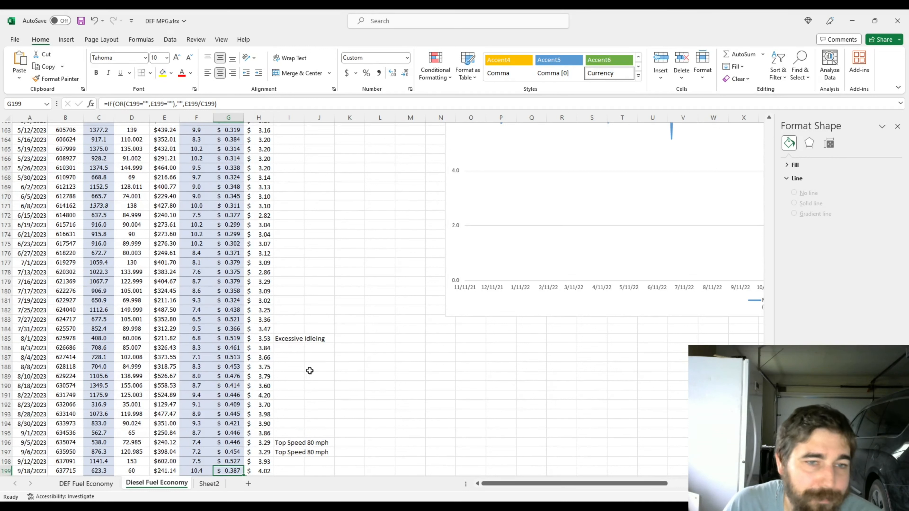
pyautogui.moveTo(325, 369)
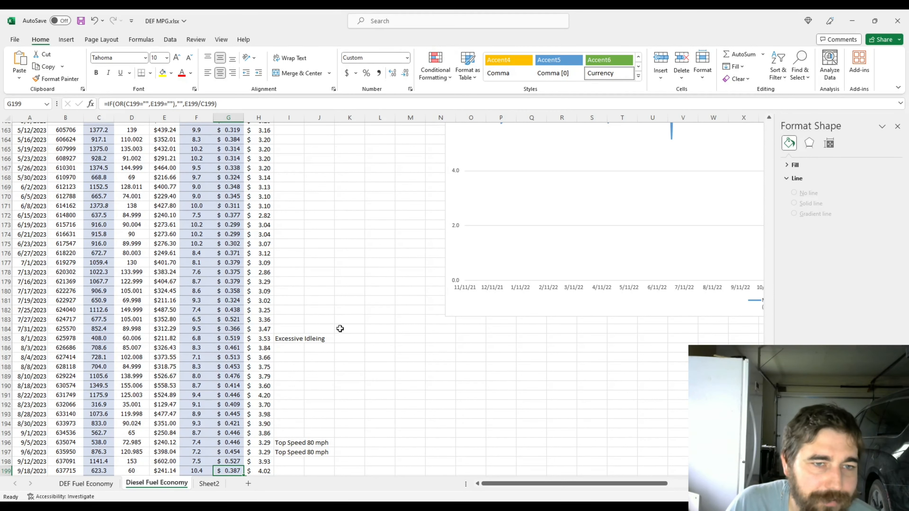
pyautogui.moveTo(349, 374)
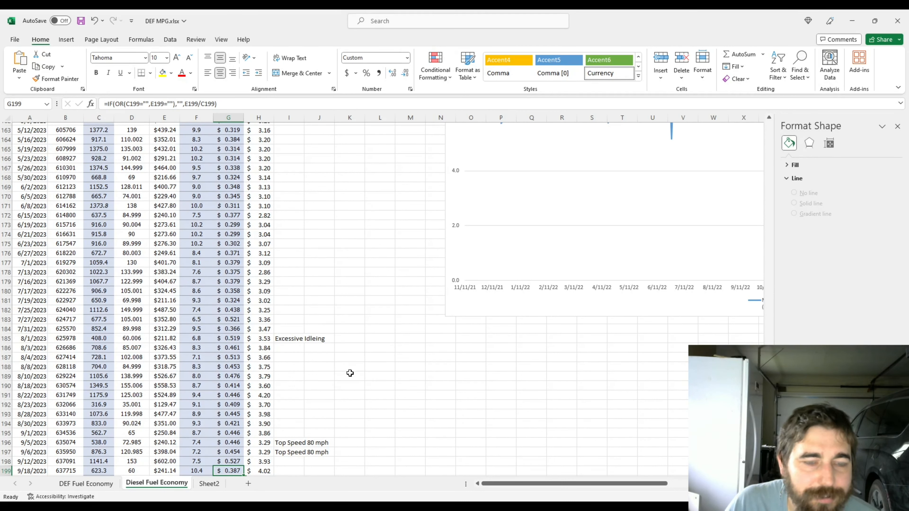